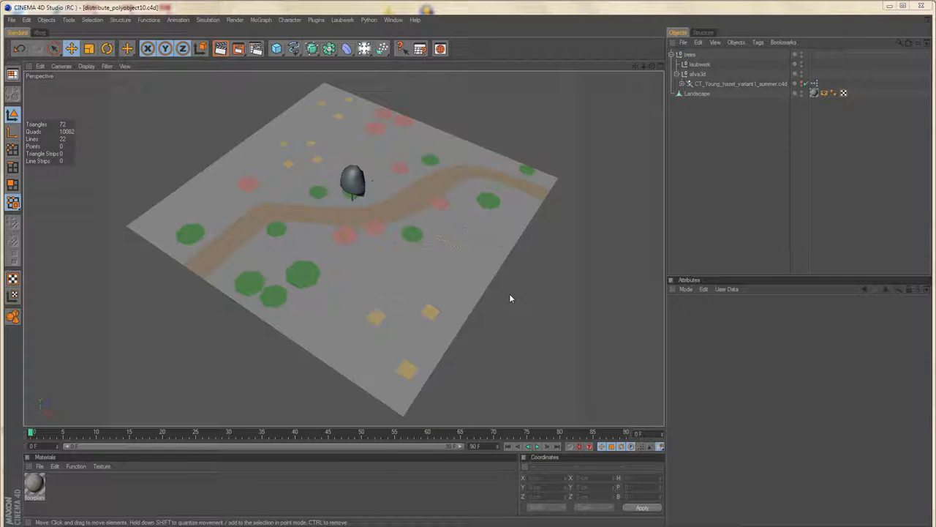
Step: Add an empty polygon object to the terrain scene
drag(511, 299, 469, 289)
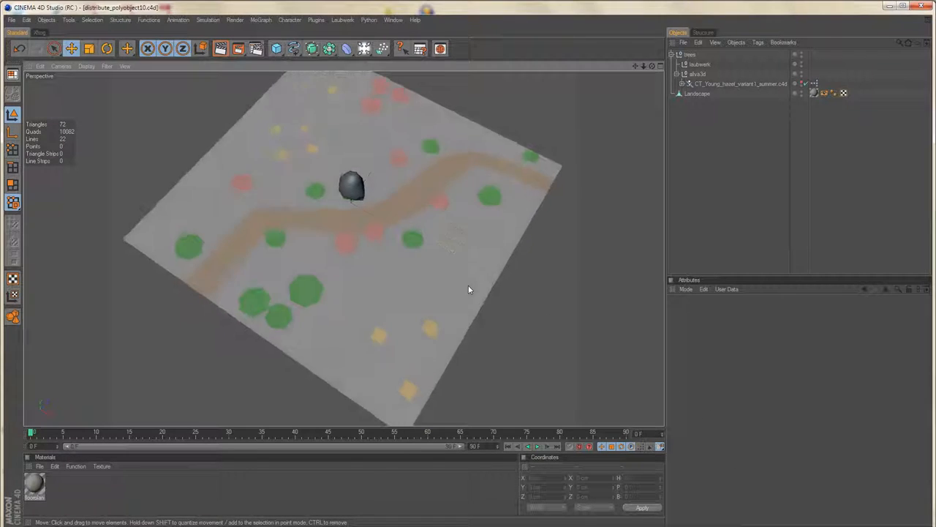
drag(469, 289, 508, 296)
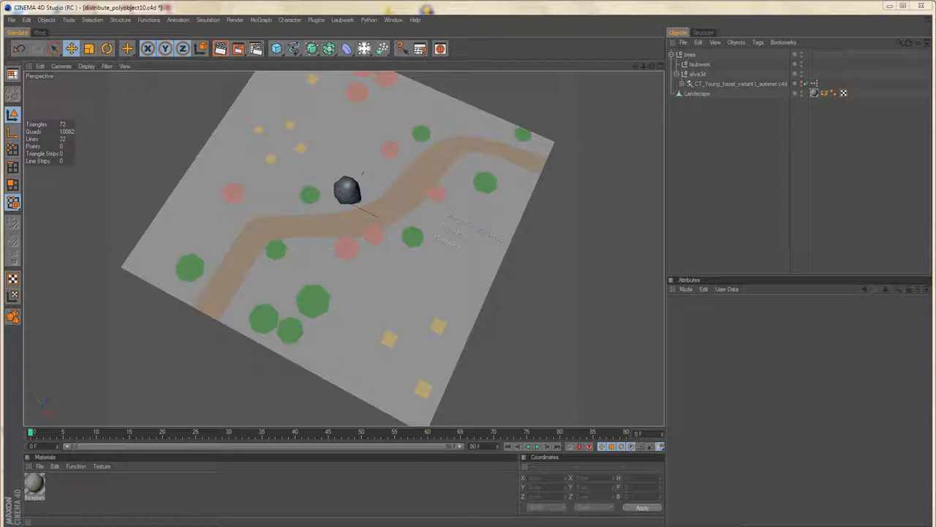
mouse_move(585, 182)
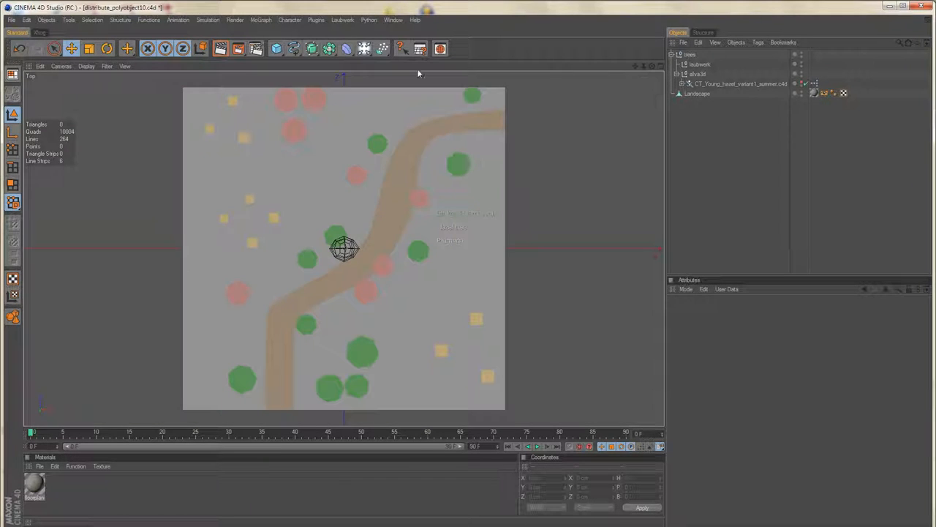
mouse_move(113, 33)
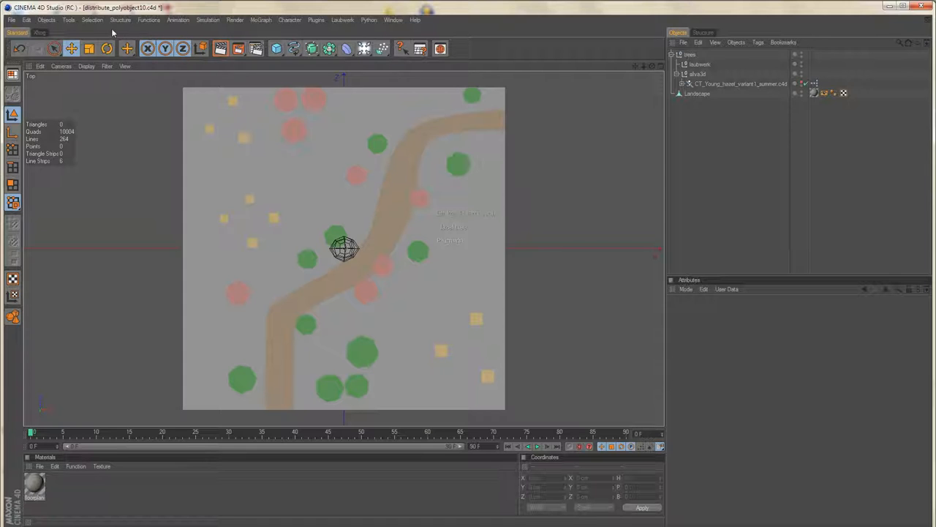
click(46, 20)
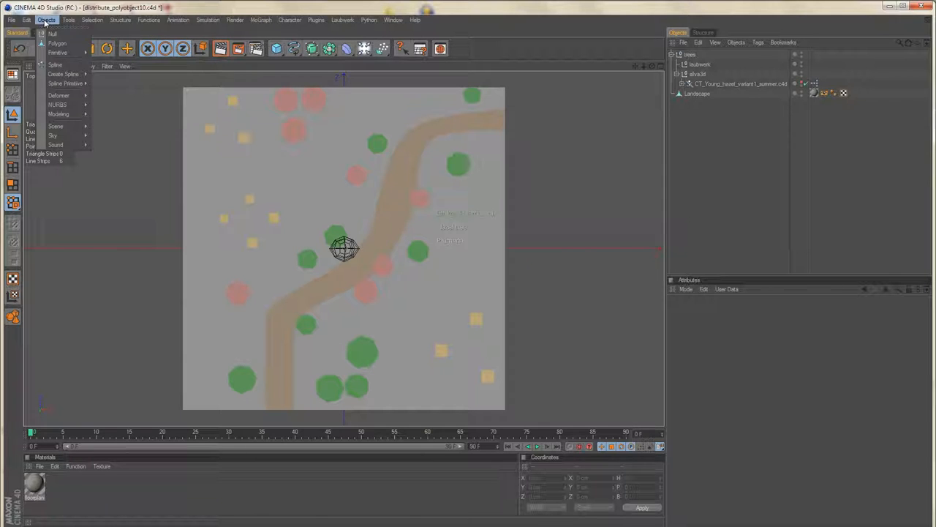
click(57, 43)
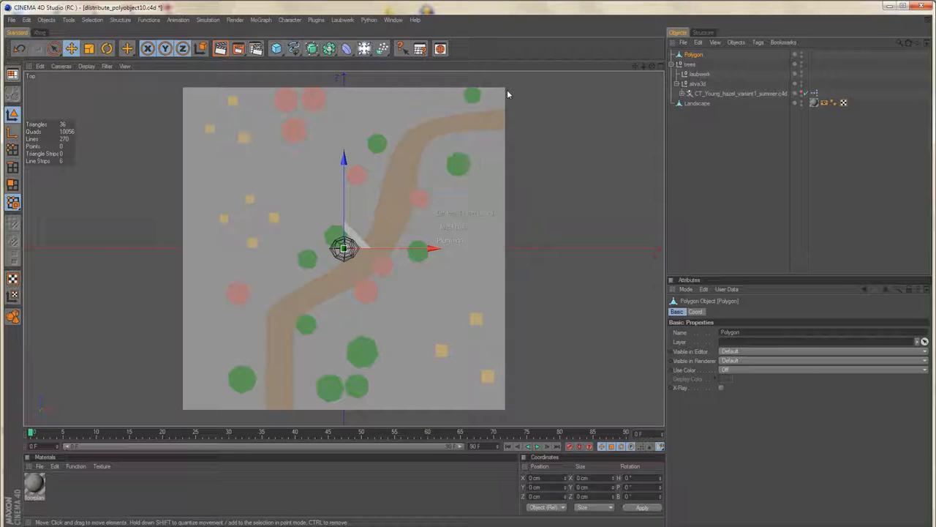
Step: Add a MoGraph Cloner and set its mode to Object
click(260, 19)
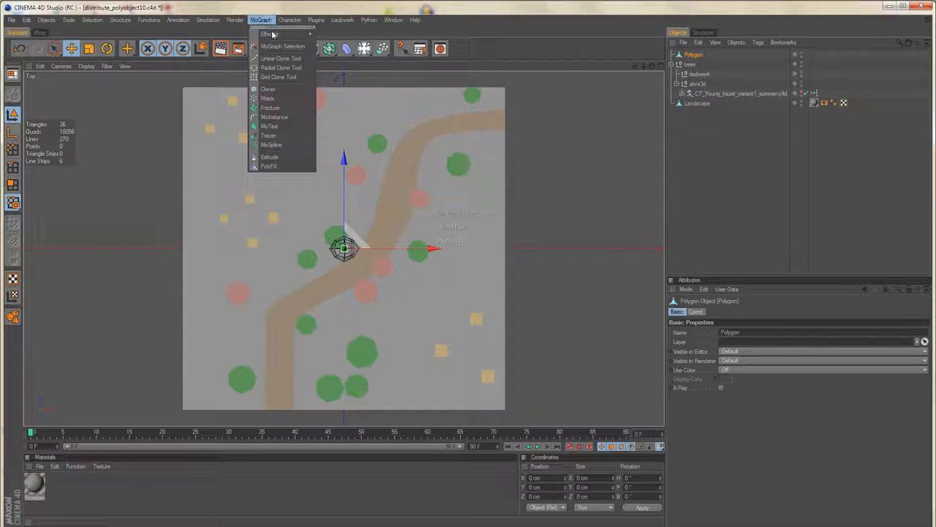
click(268, 88)
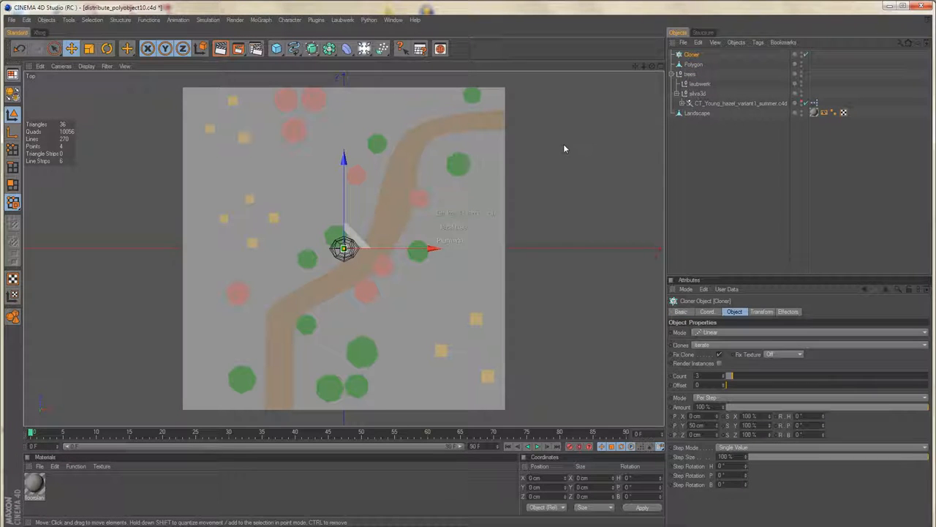
click(811, 331)
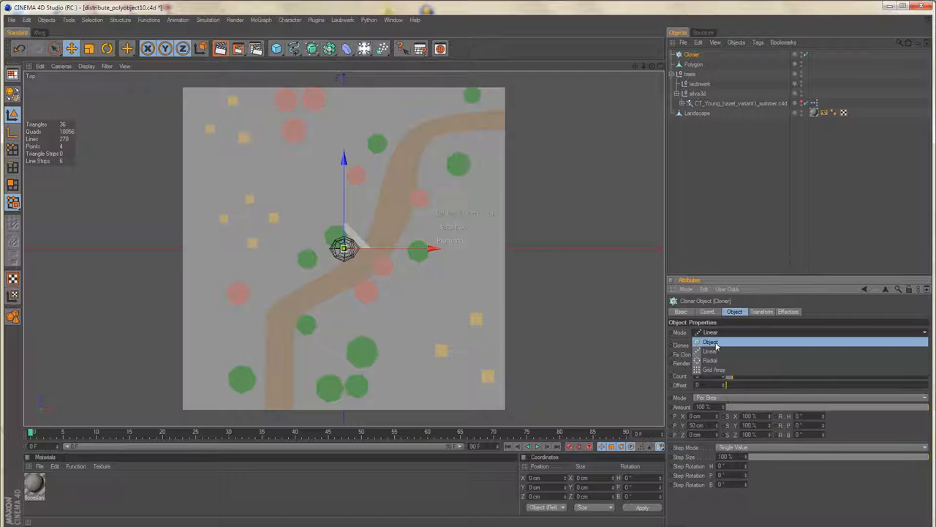
click(710, 342)
text(_haze)
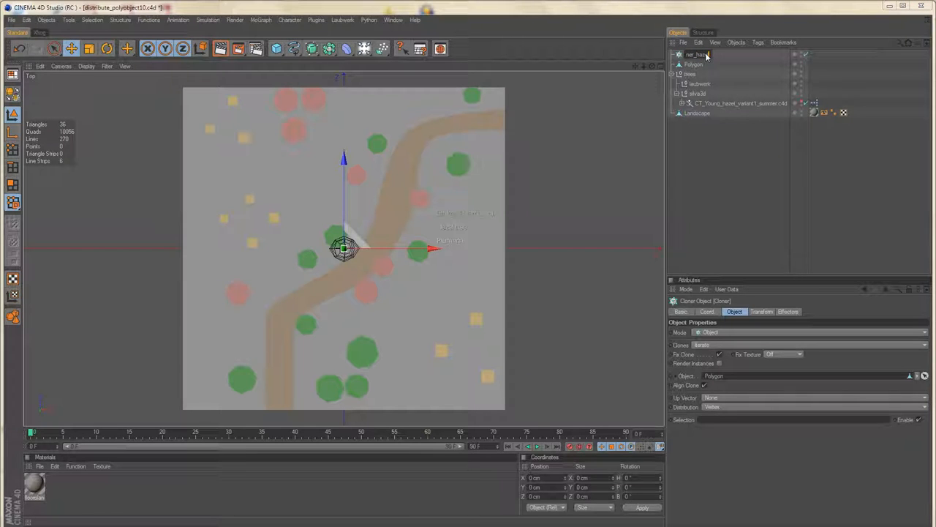
Step: Name the cloner Cloner_hazel and the polygon dis_hazel, nesting Cloner_hazel inside silva3d
click(699, 54)
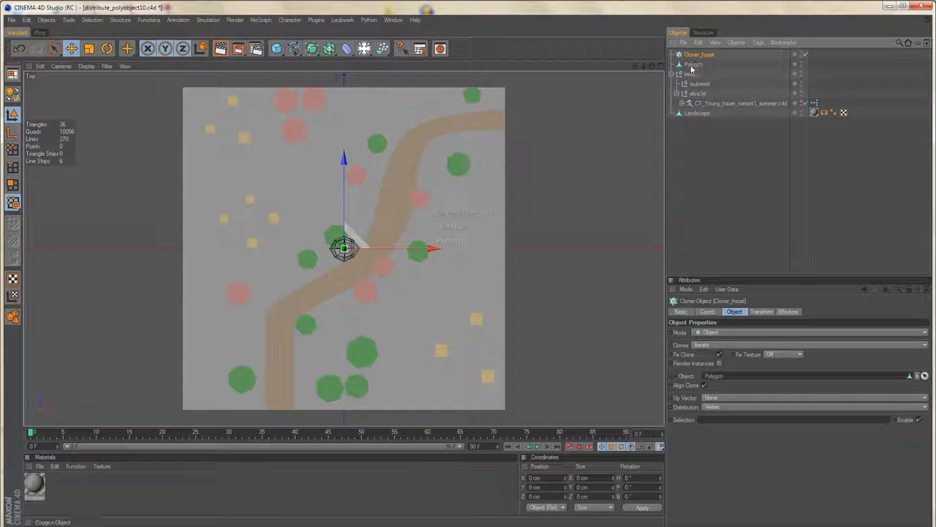
click(691, 64)
text(dis_hazel)
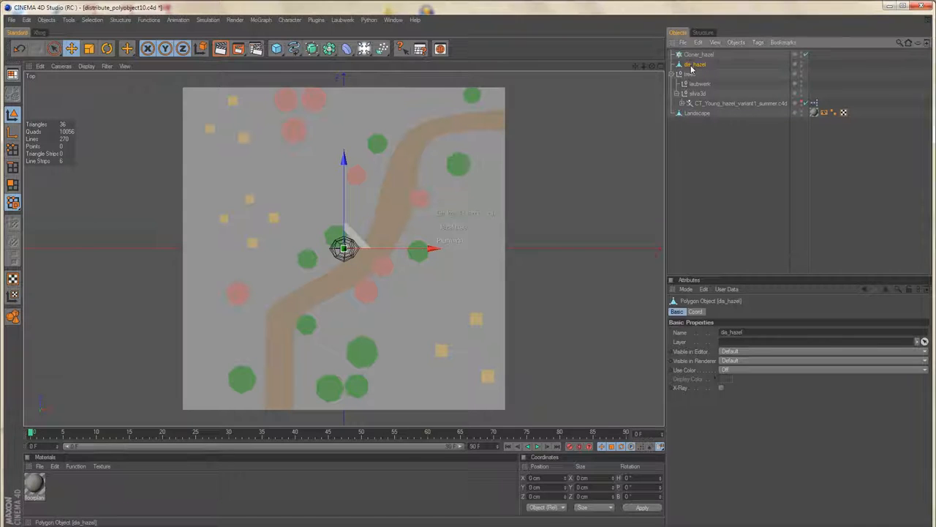
click(699, 64)
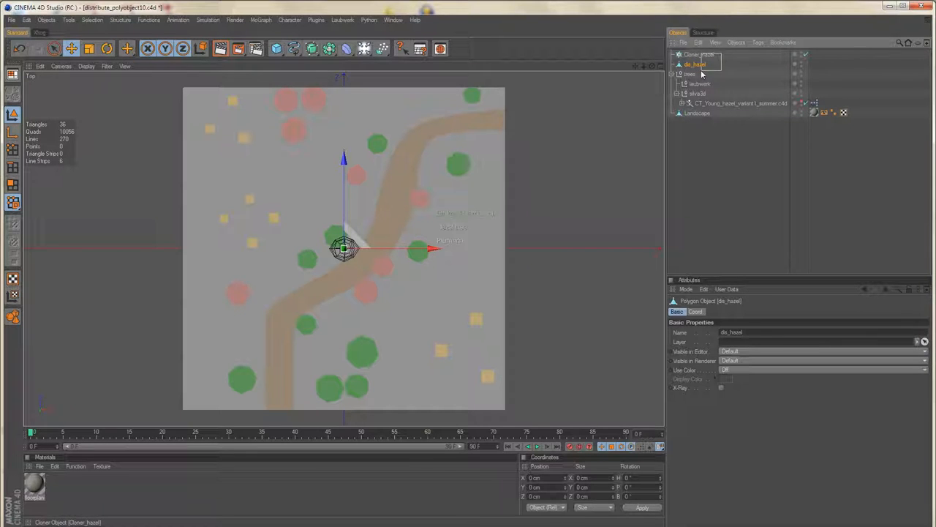
click(699, 54)
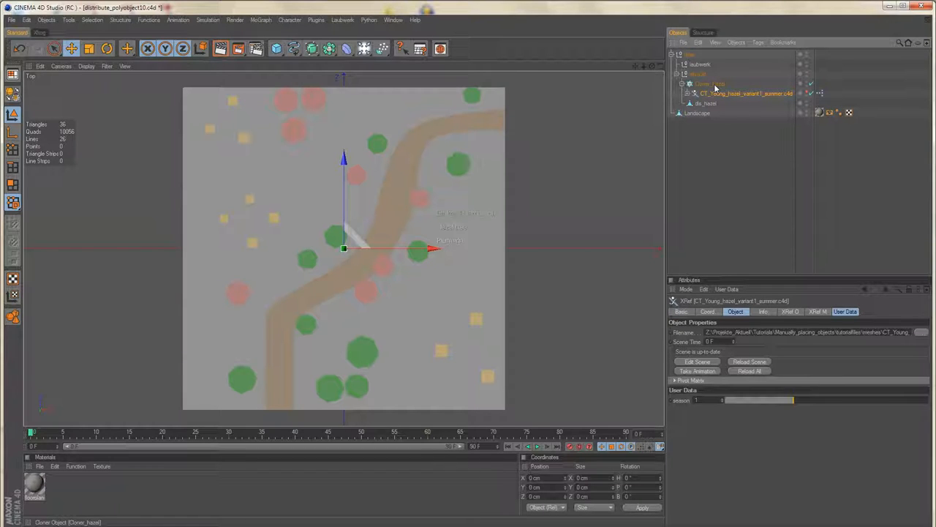
mouse_move(716, 89)
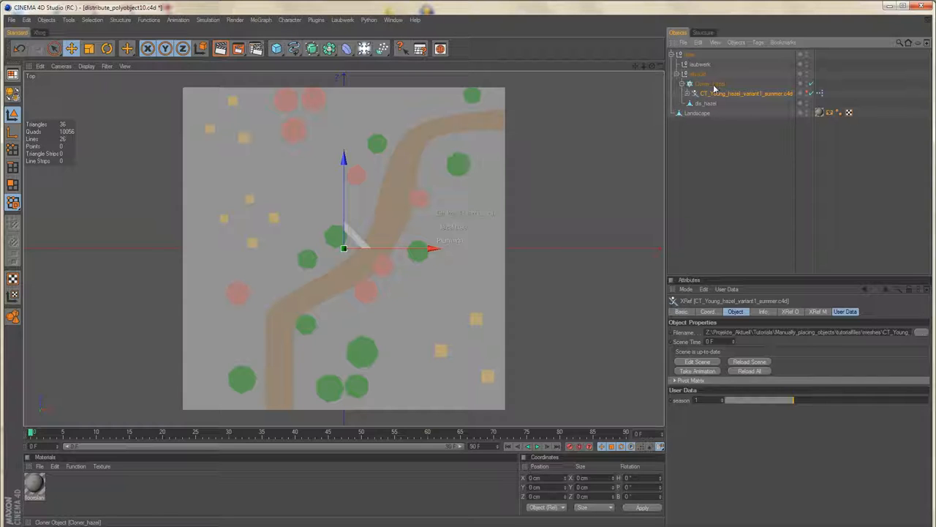
Step: Disable Align Clone on Cloner_hazel and add dis_hazel points on the top and left red circles
click(709, 83)
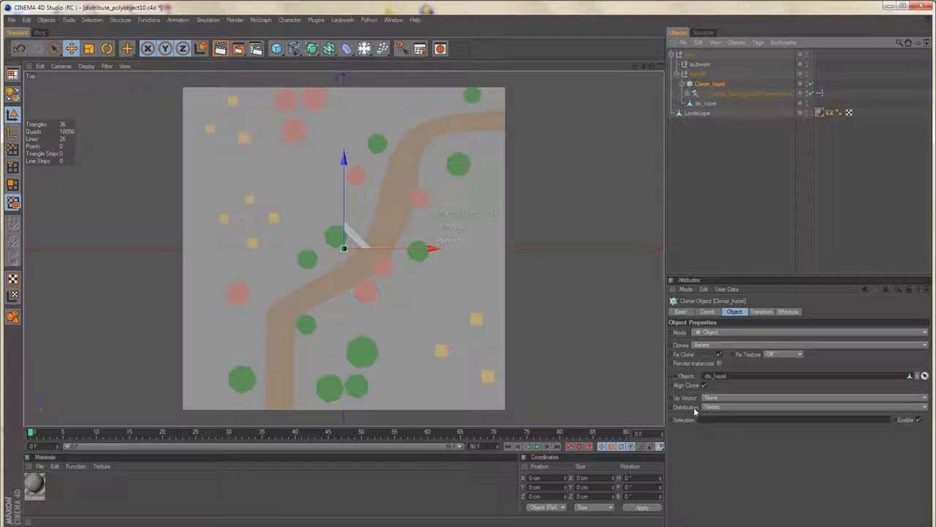
mouse_move(707, 386)
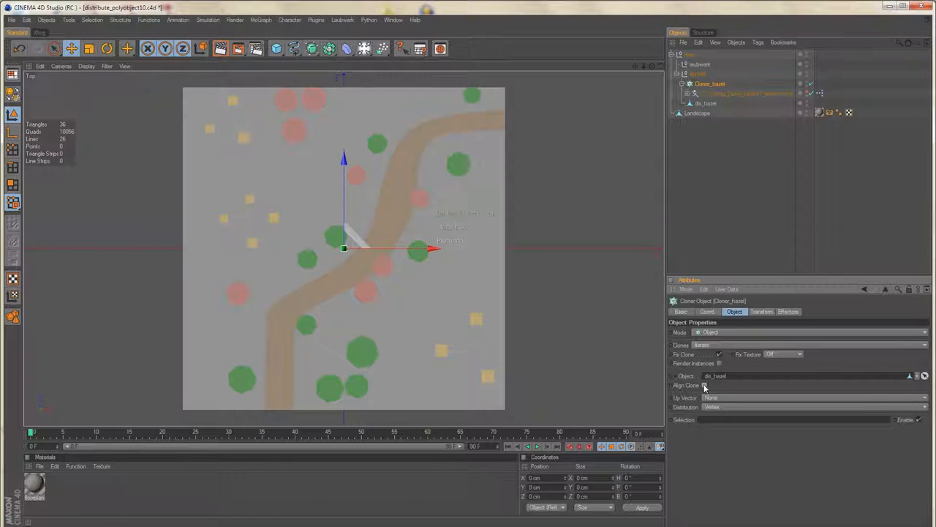
click(704, 103)
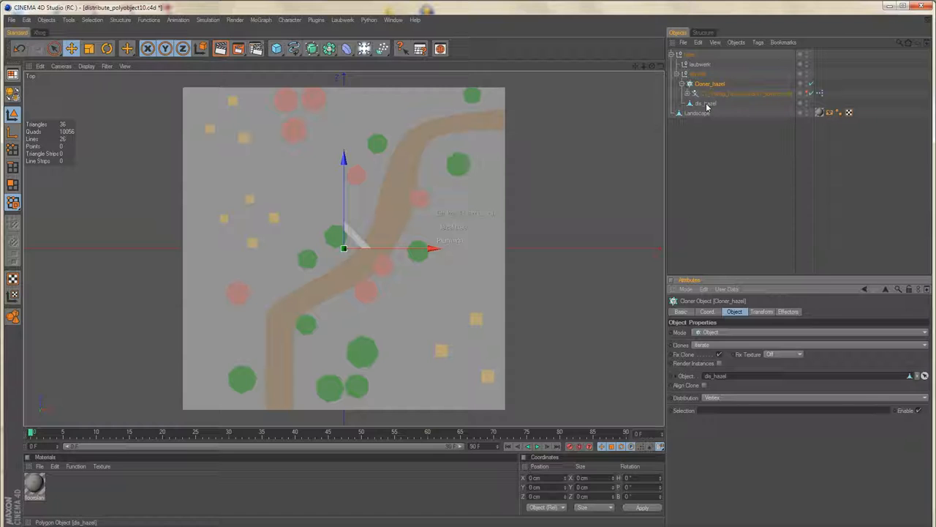
click(706, 103)
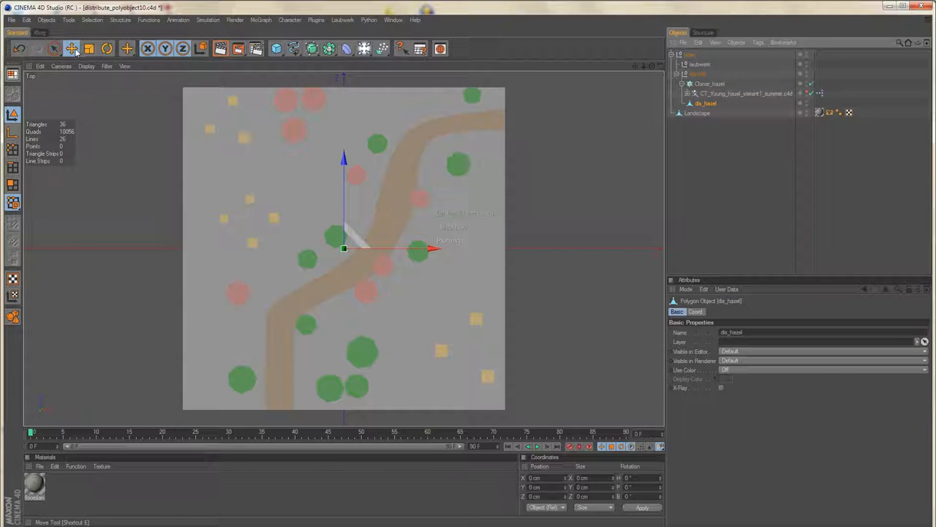
click(13, 151)
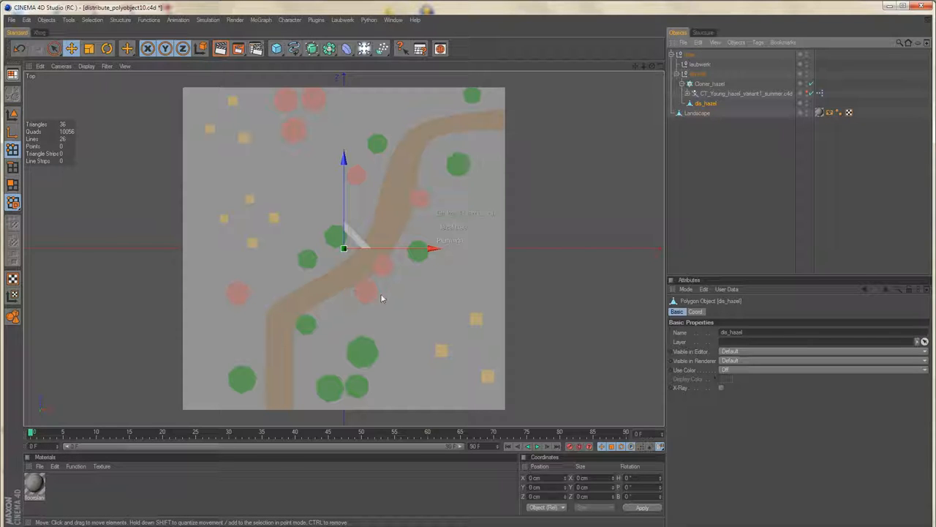
mouse_move(316, 102)
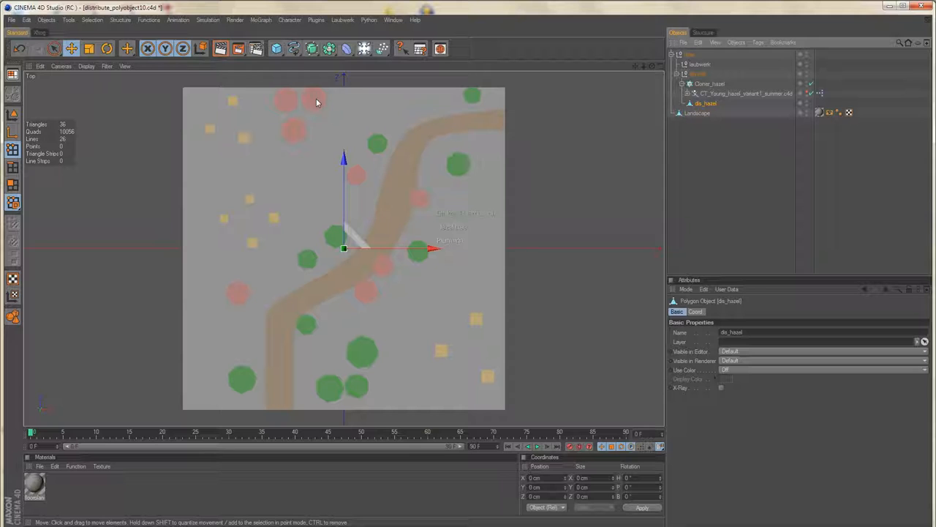
drag(344, 249, 285, 98)
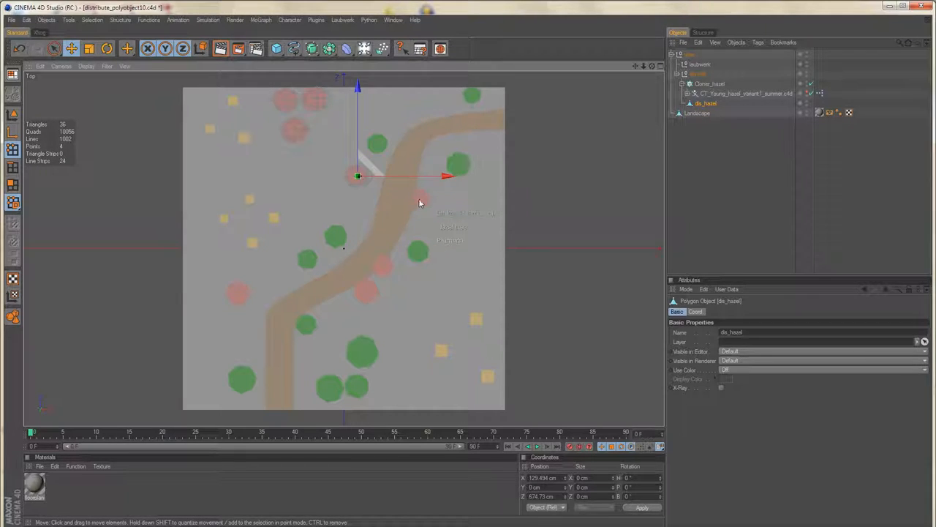
drag(359, 175, 367, 290)
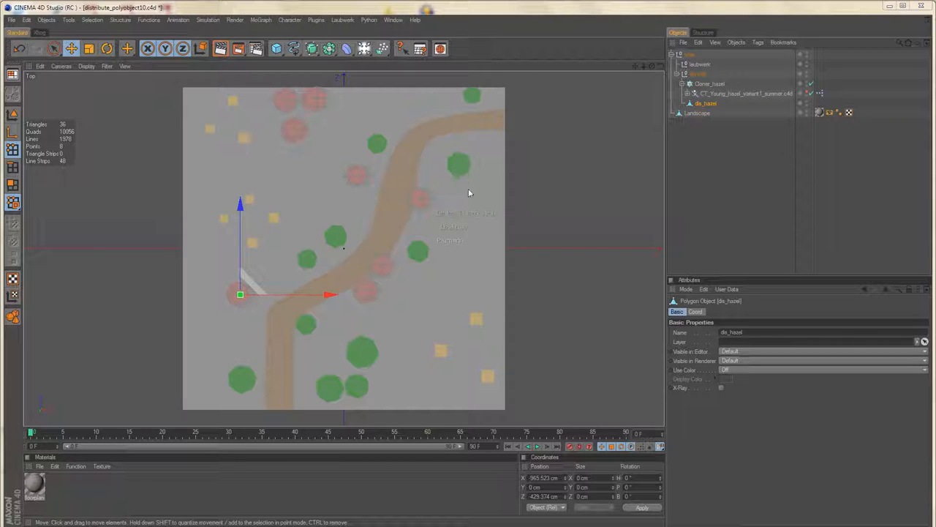
mouse_move(459, 102)
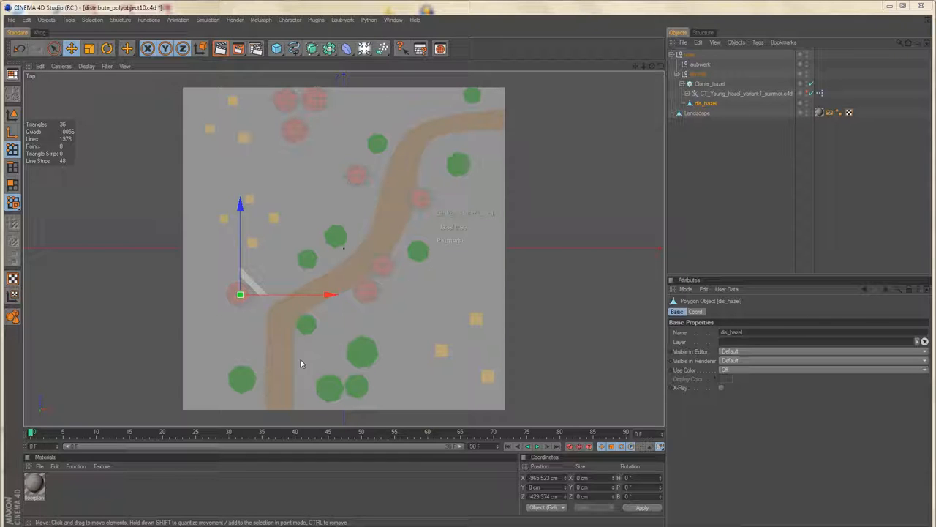
mouse_move(388, 148)
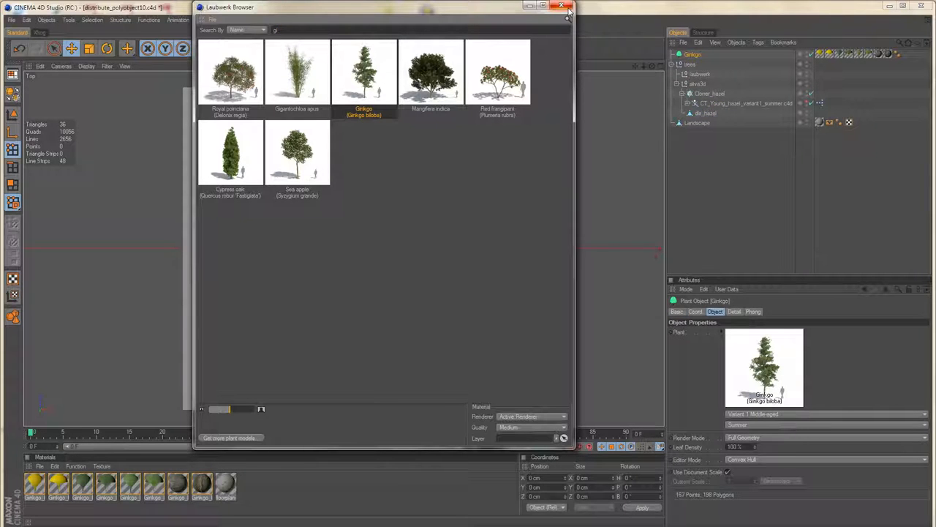
Step: Close the Laubwerk plant browser once the Ginkgo is added
click(569, 6)
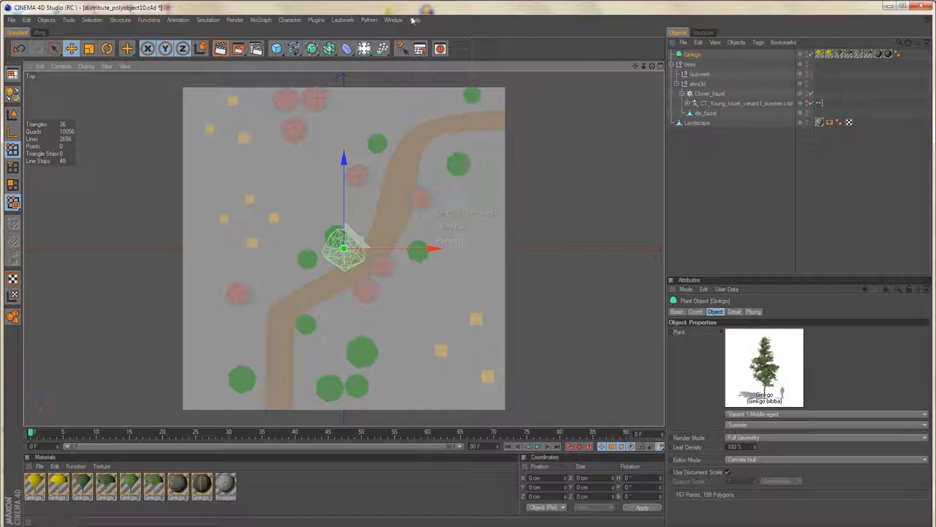
Step: Add a second cloner named Cloner_ginkgo and select the Ginkgo plant
click(261, 20)
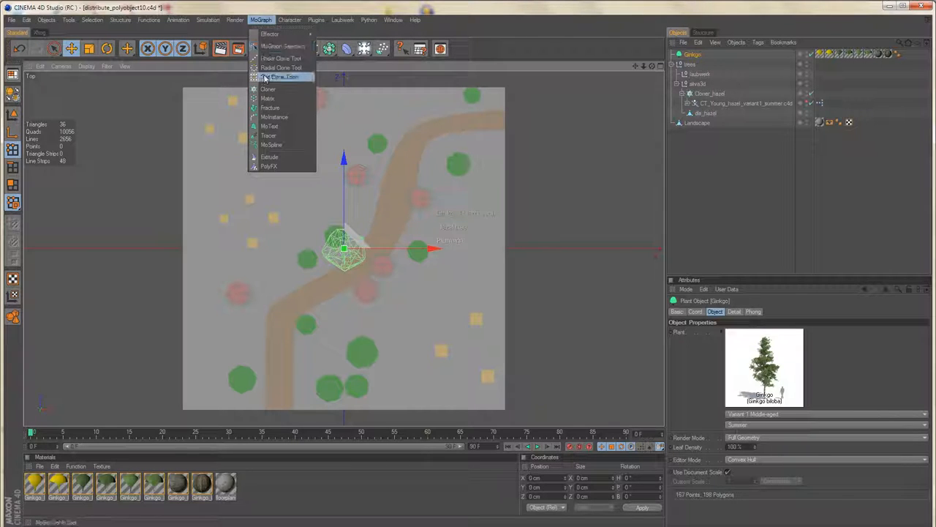
click(269, 88)
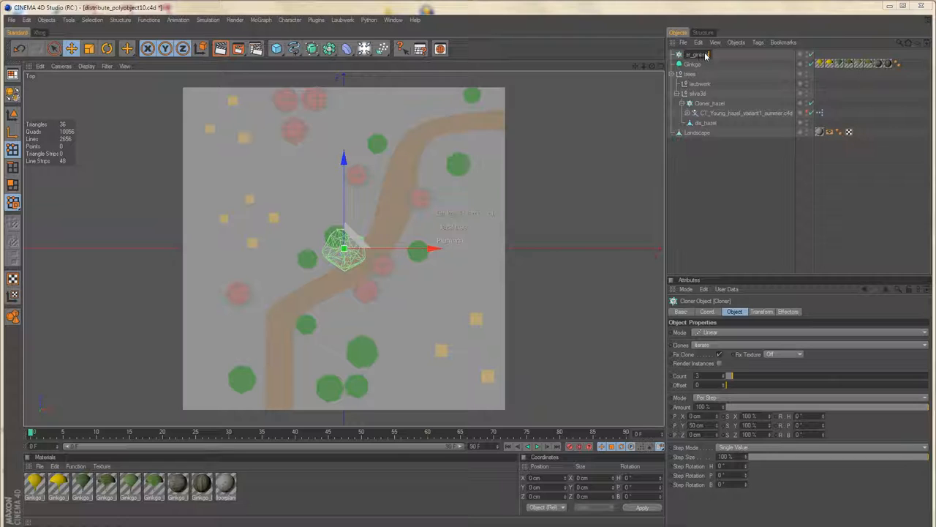
click(693, 65)
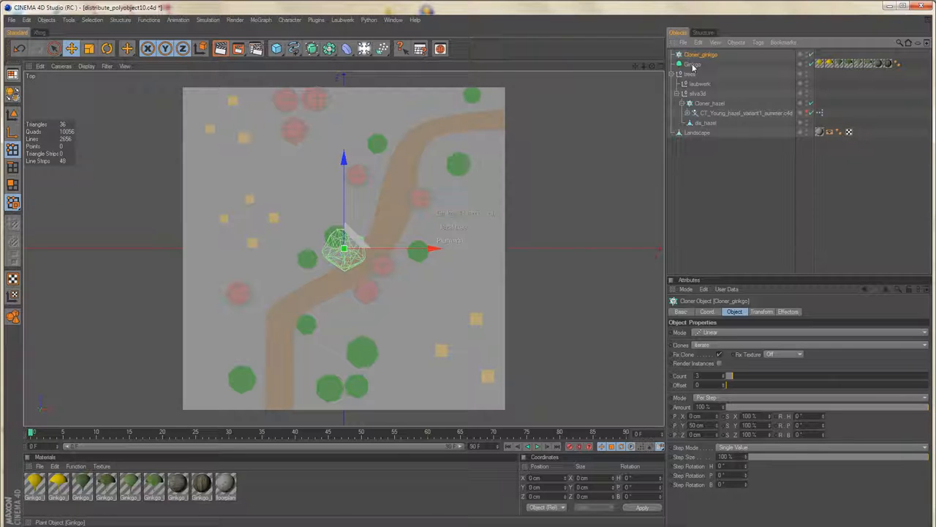
click(697, 64)
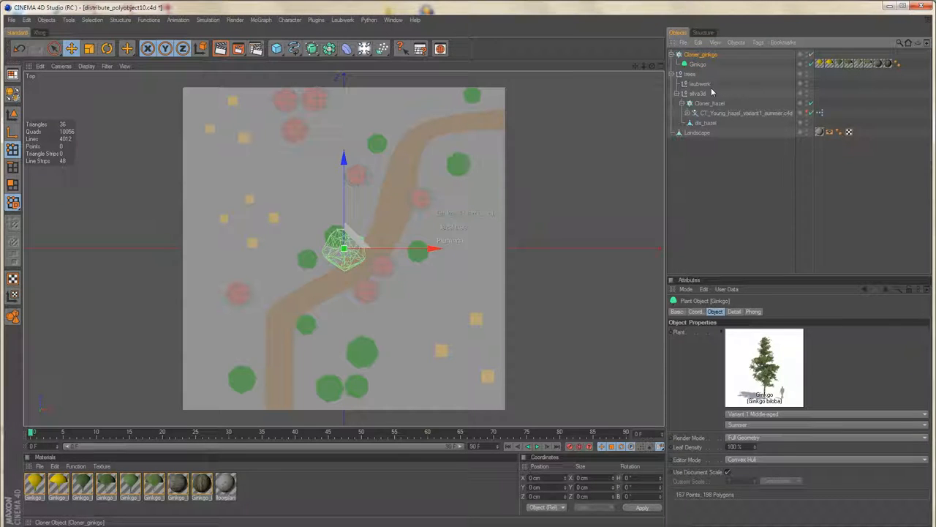
Step: Create an empty polygon named dis_ginkgo in the laubwerk group
click(711, 74)
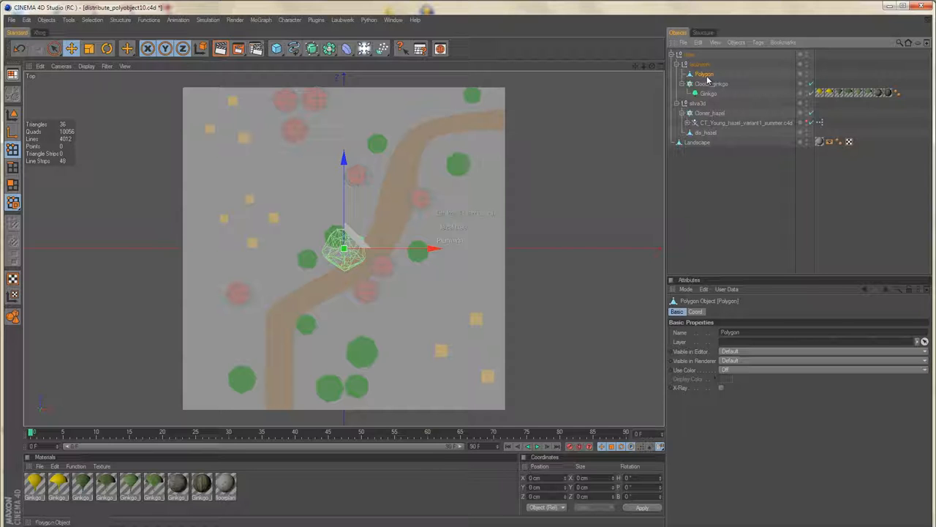
double_click(704, 74)
text(dis_gi)
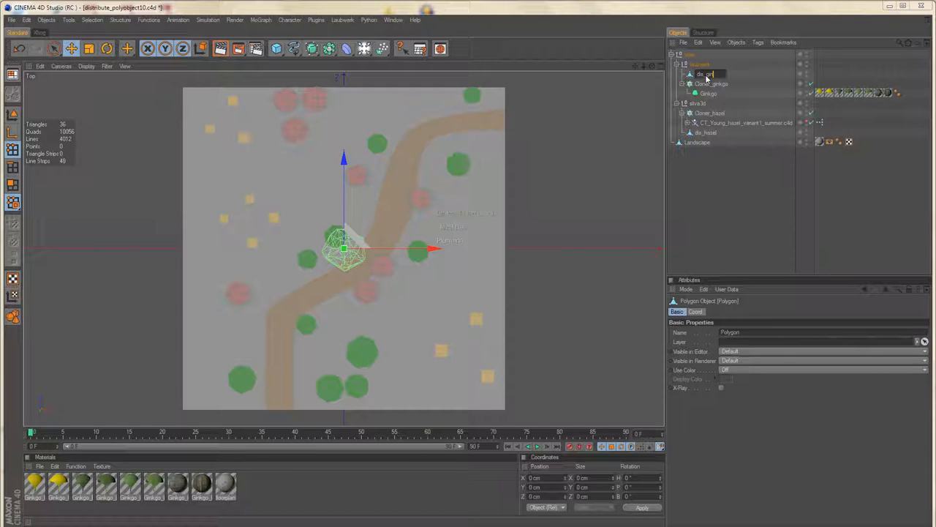
click(707, 74)
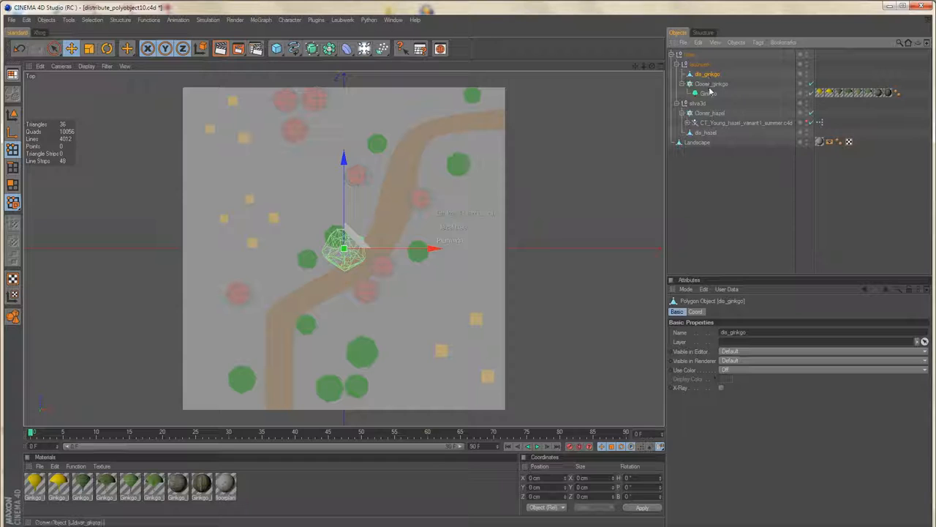
click(712, 83)
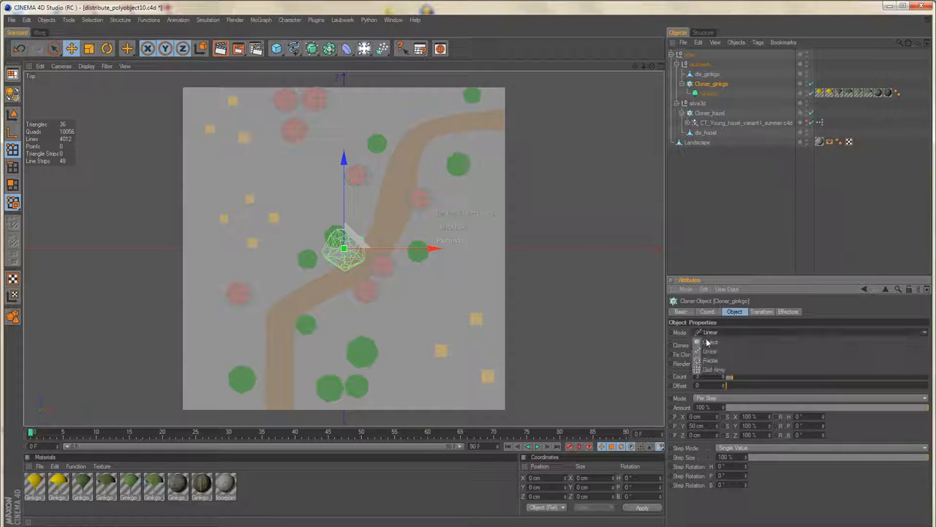
Step: Set Cloner_ginkgo to Object mode, distributing onto dis_ginkgo
click(710, 360)
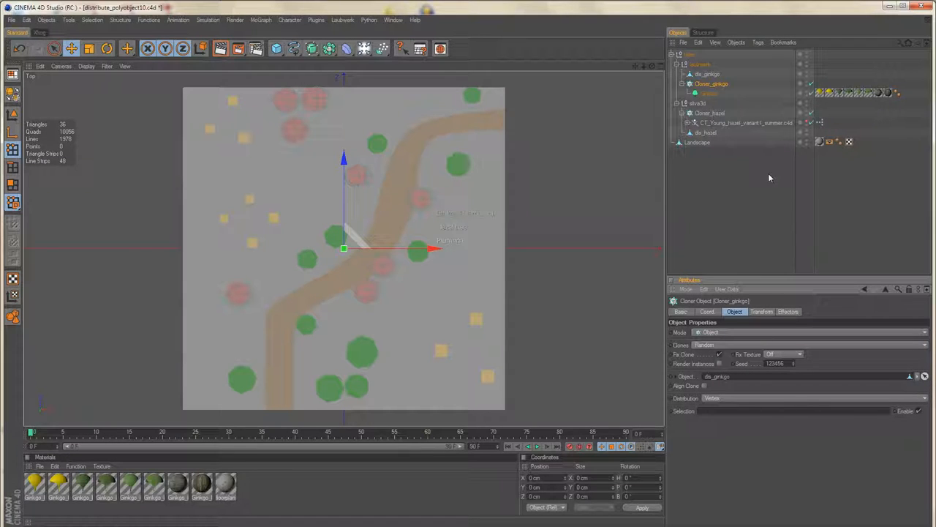
click(707, 74)
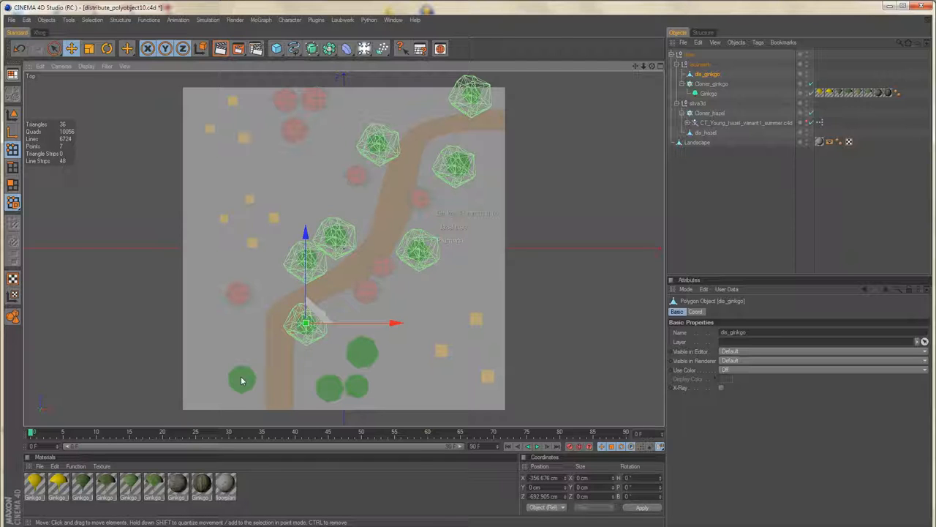
Step: Reposition a dis_ginkgo point on the terrain and set the Ginkgo to Variant 1 Young
drag(305, 322, 364, 351)
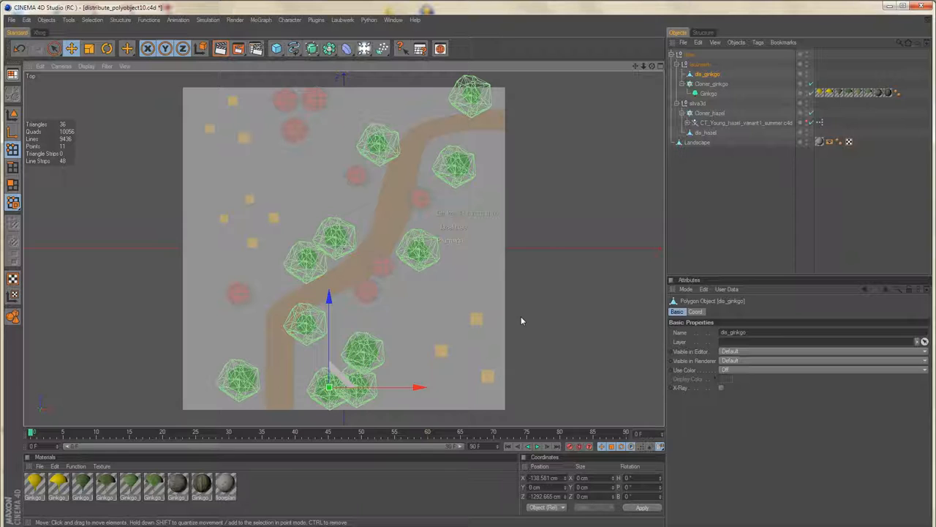
click(707, 93)
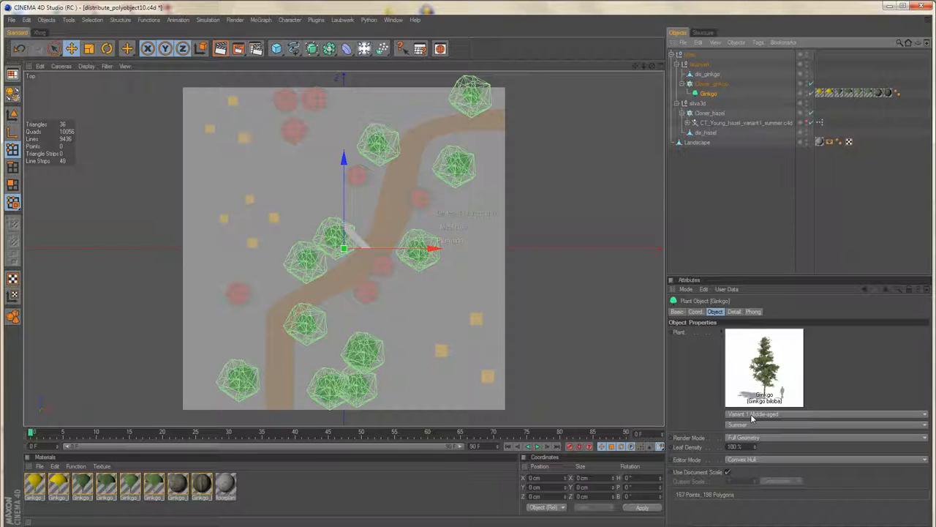
click(827, 414)
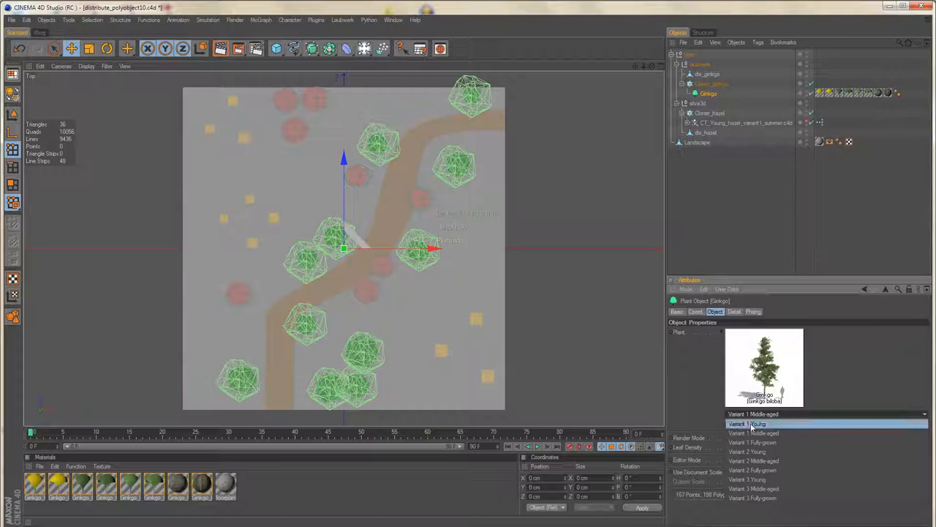
click(748, 423)
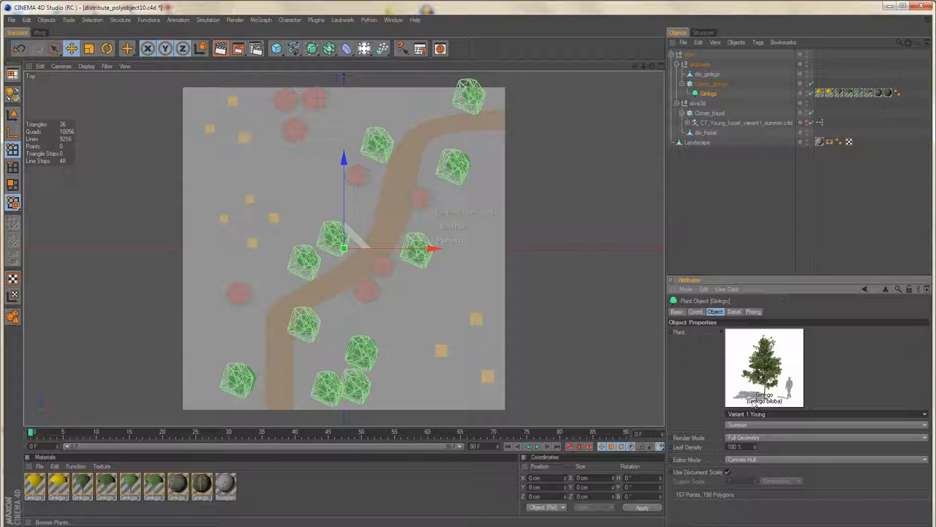
mouse_move(342, 20)
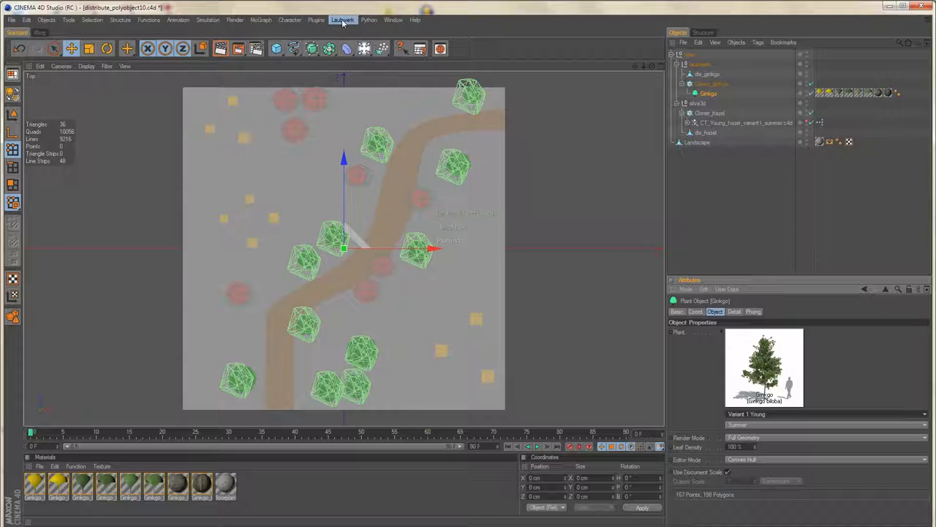
Step: Load the Cypress oak via Laubwerk search 'querc', replacing existing material assignments
click(343, 20)
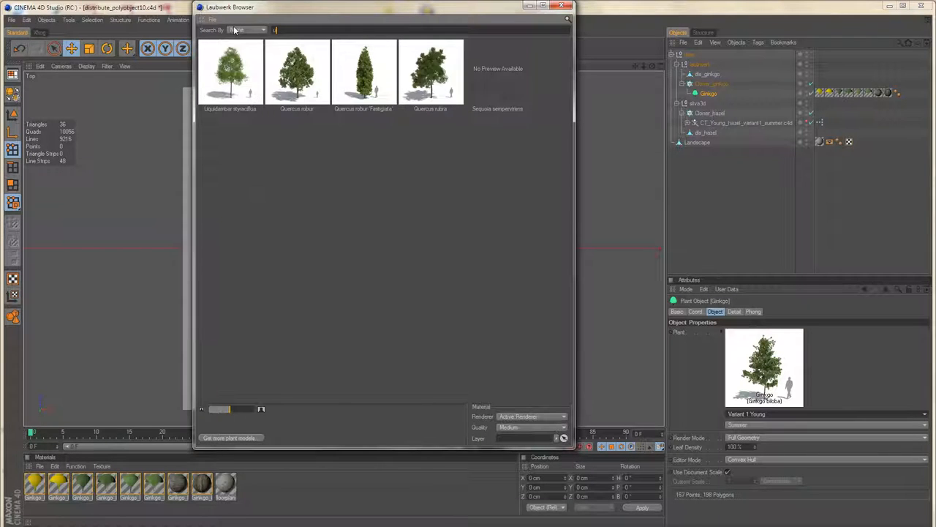
text(querc)
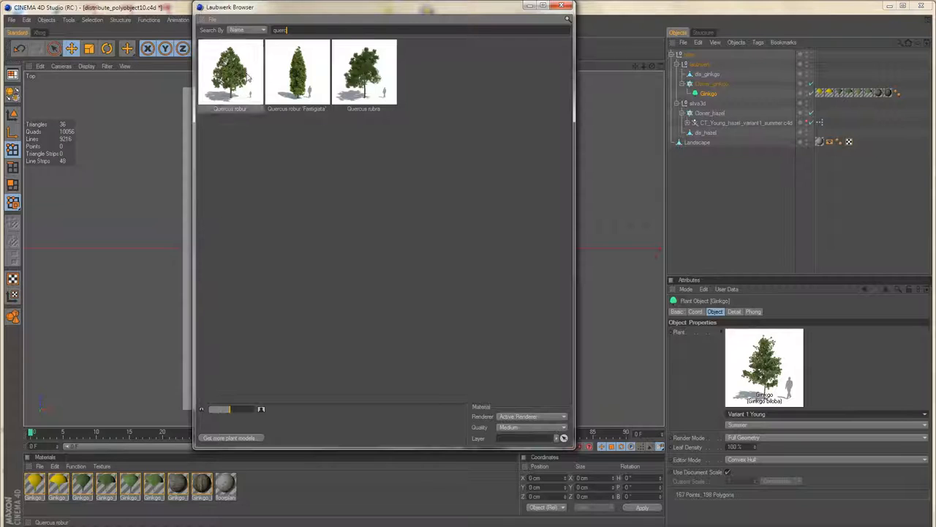
double_click(297, 72)
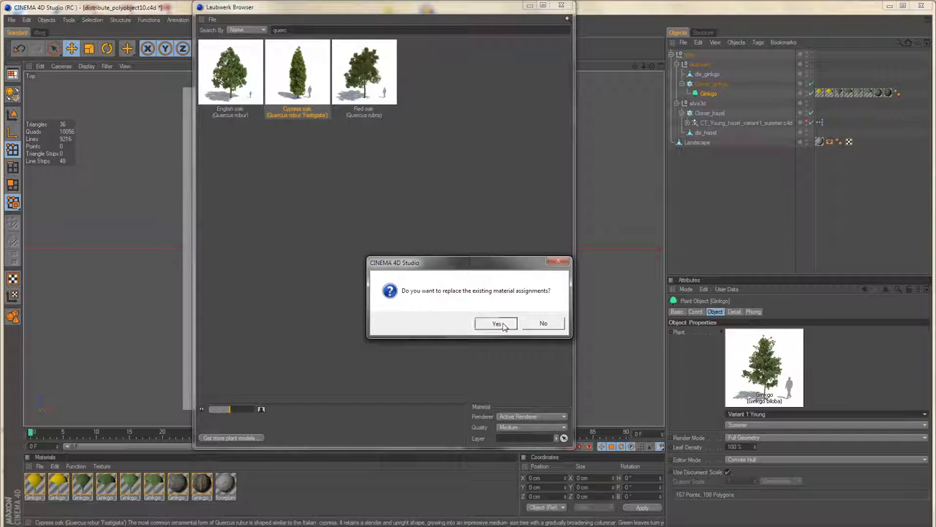
click(497, 323)
text(gink)
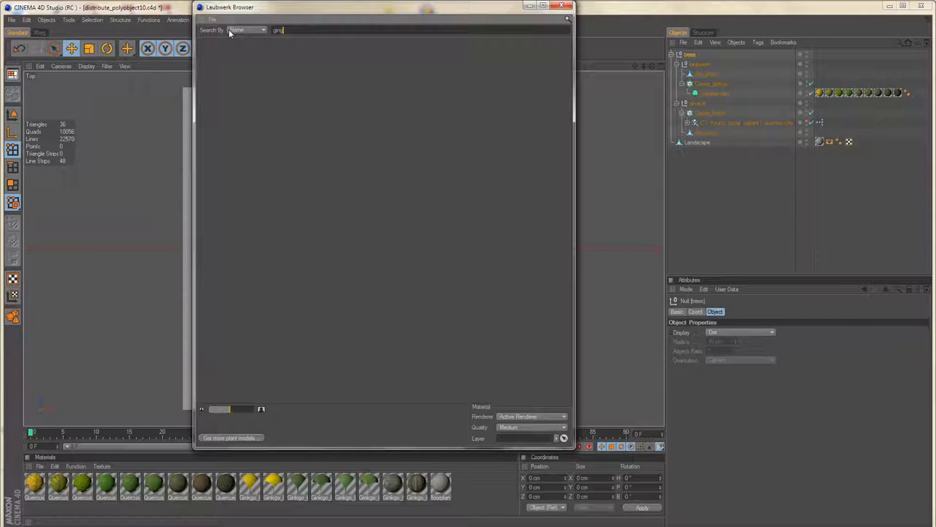
Step: Reload the Ginkgo reusing existing materials, then select the Cypress oak
text(gr)
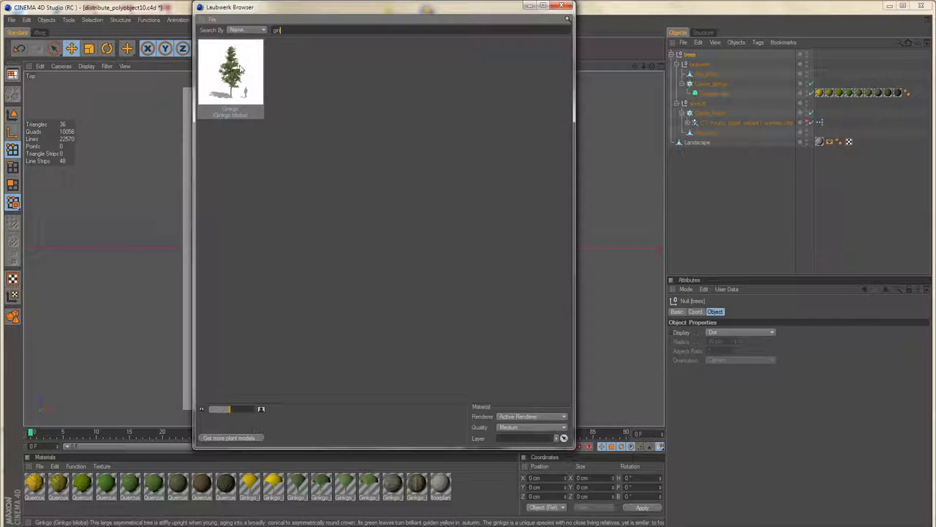
double_click(230, 71)
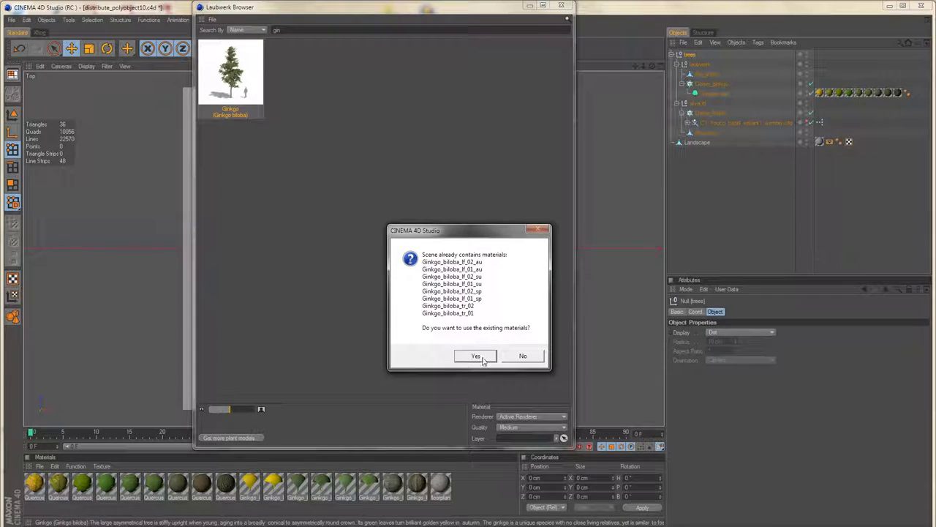
click(476, 355)
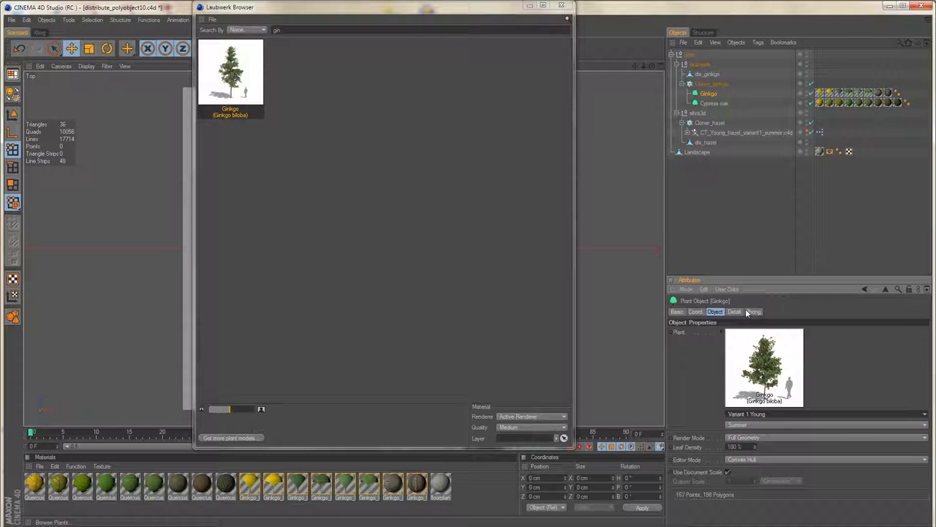
click(714, 103)
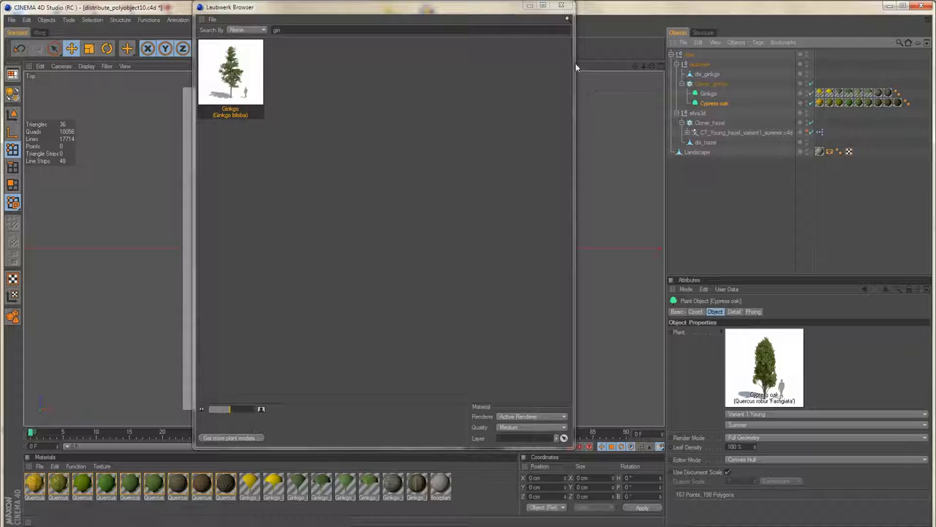
click(567, 7)
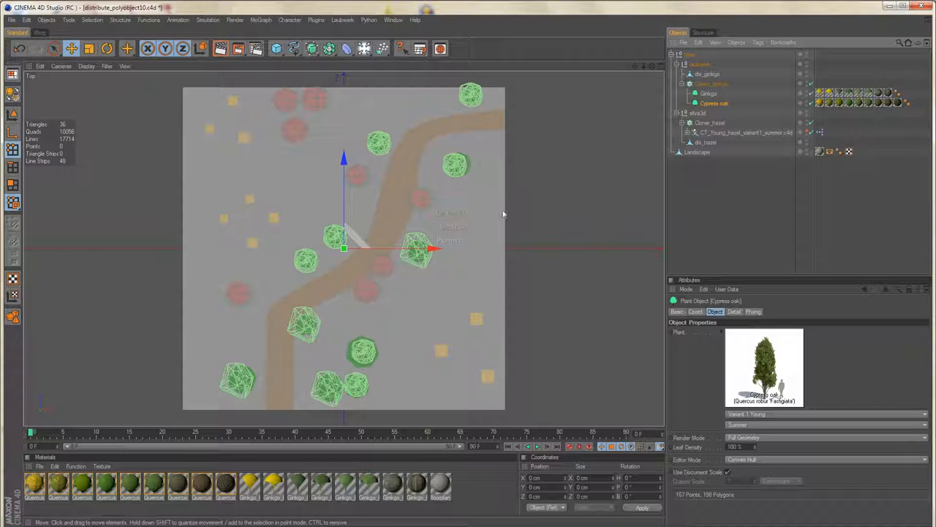
mouse_move(299, 291)
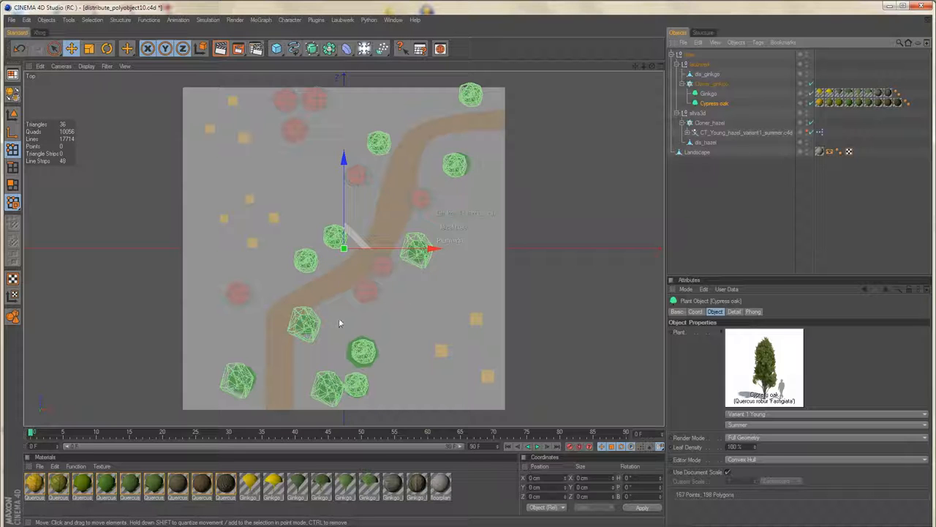
mouse_move(600, 122)
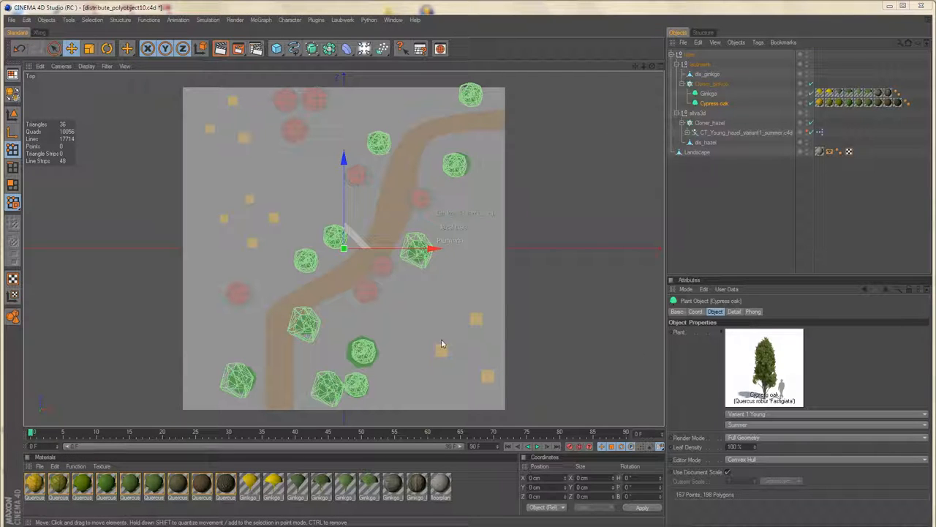
mouse_move(490, 370)
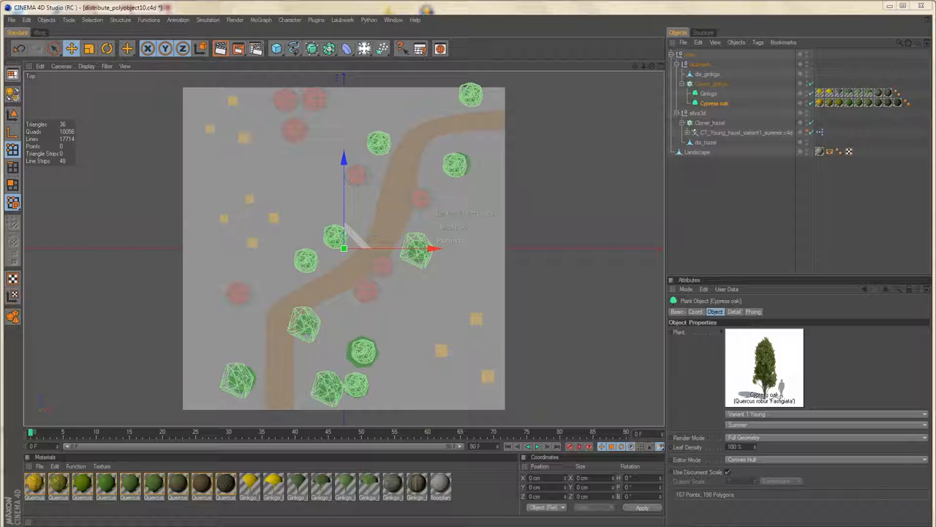
Step: Load the Red frangipani from the Laubwerk browser using search 'pl'
click(709, 73)
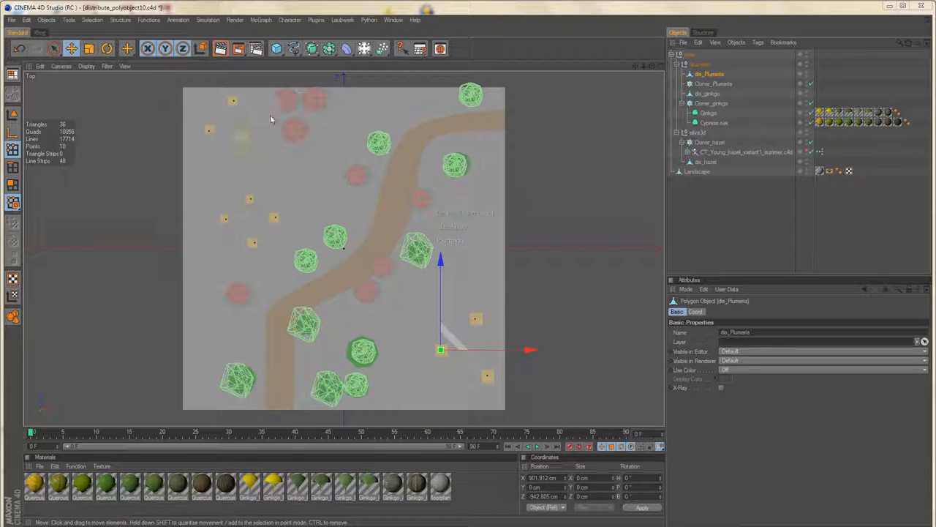
click(342, 20)
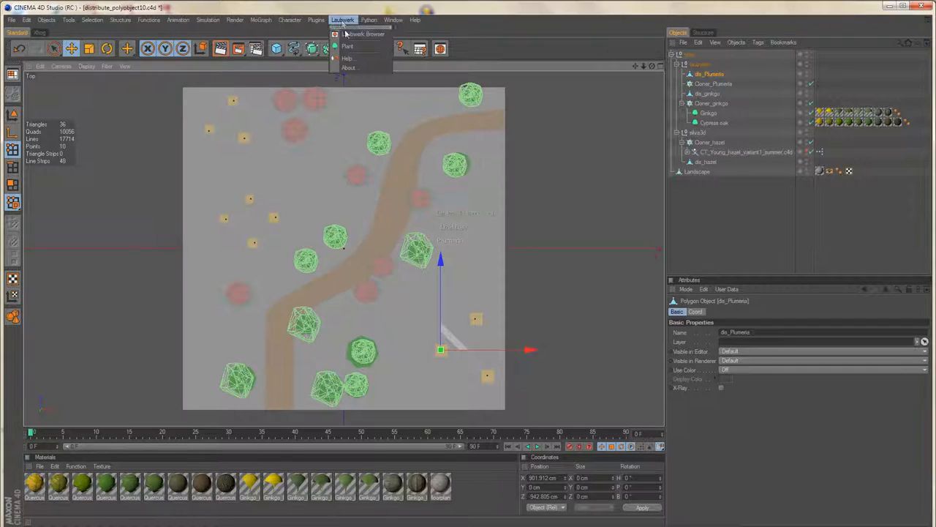
click(366, 33)
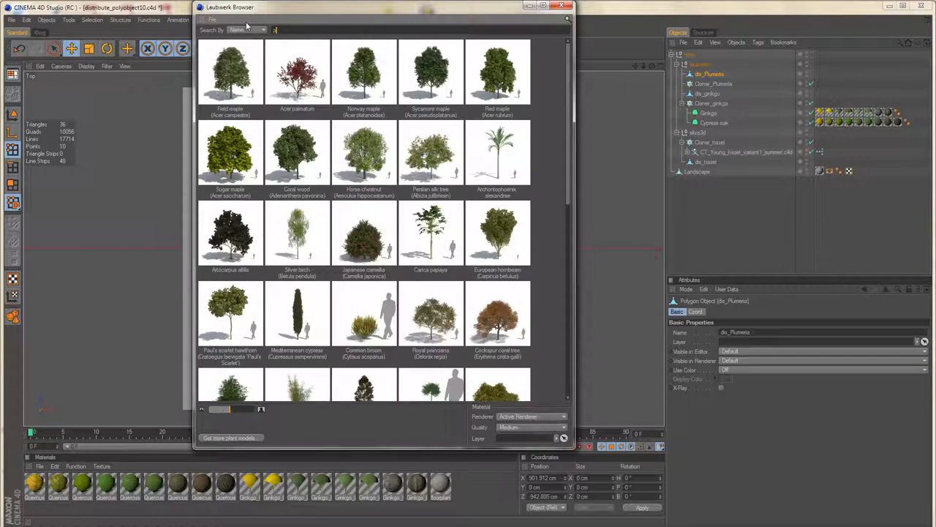
text(plu)
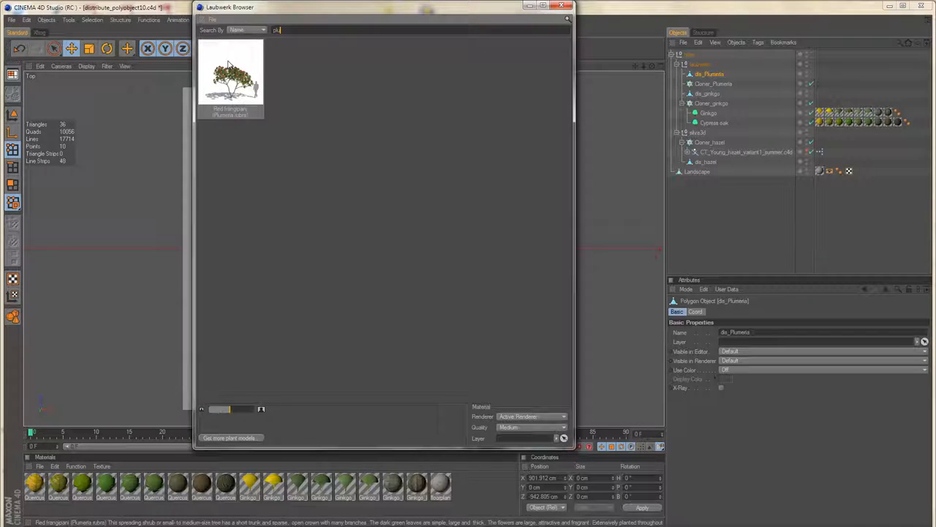
double_click(230, 74)
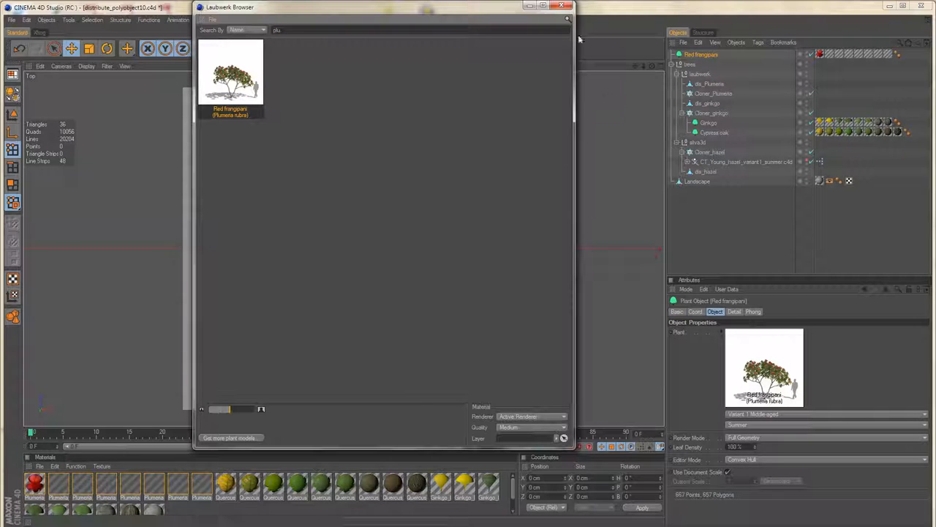
Step: Set the Red frangipani to Variant 1 Young
click(568, 7)
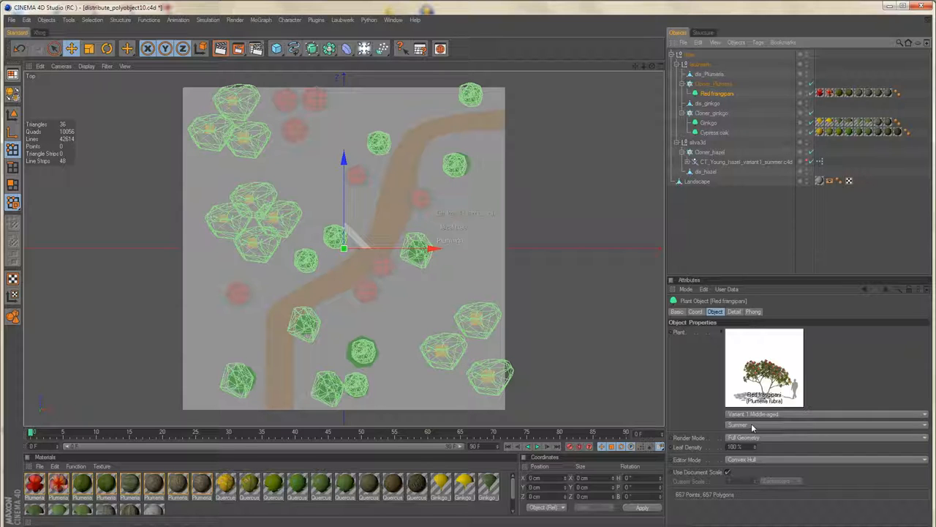
click(826, 413)
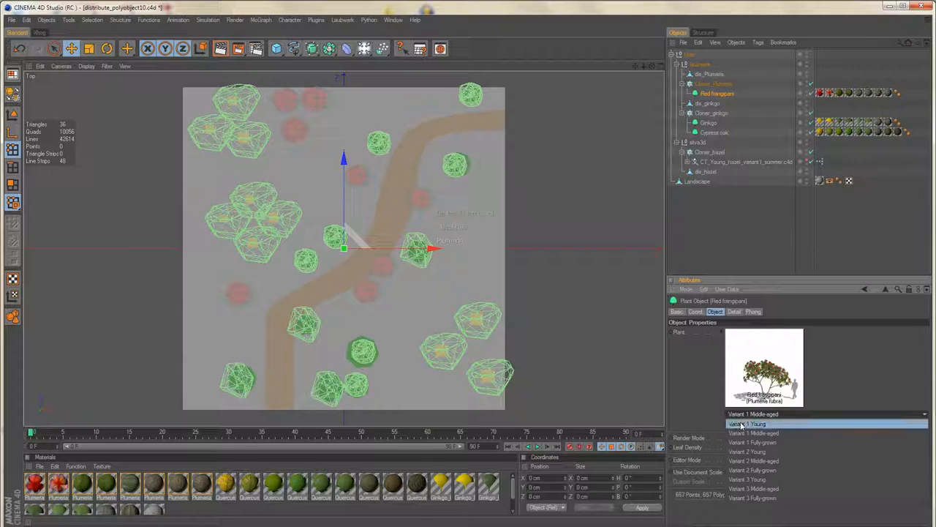
click(747, 423)
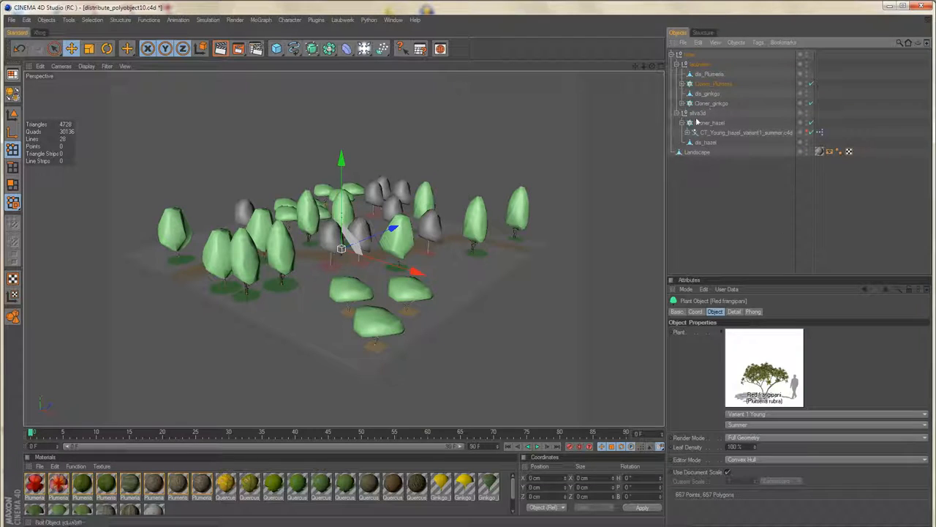
Step: Add a Random effector to the plumeria, ginkgo and hazel cloners, with scale 0.2 and H rotation 360°
click(713, 103)
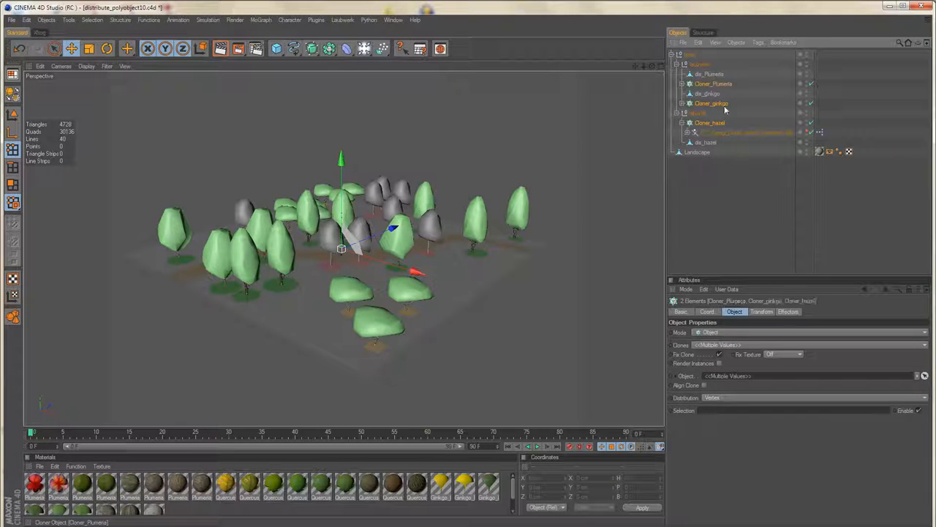
click(711, 122)
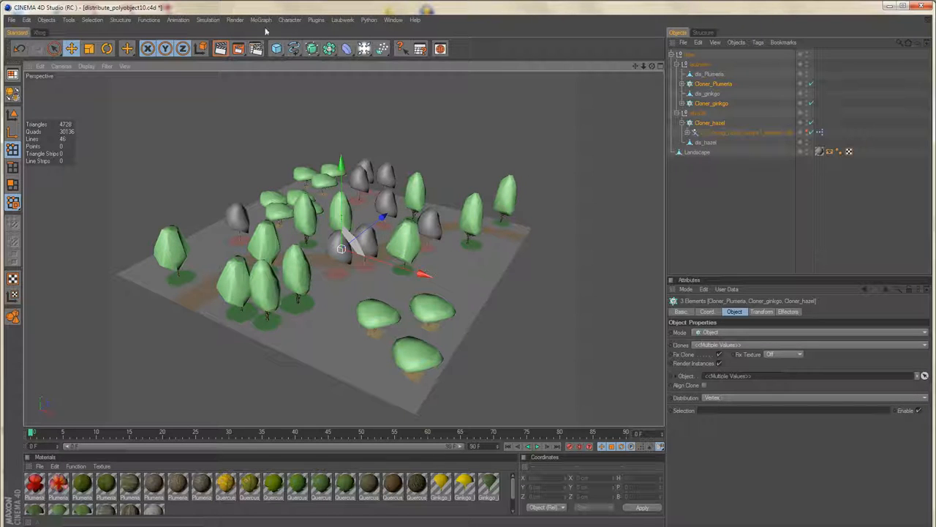
click(261, 20)
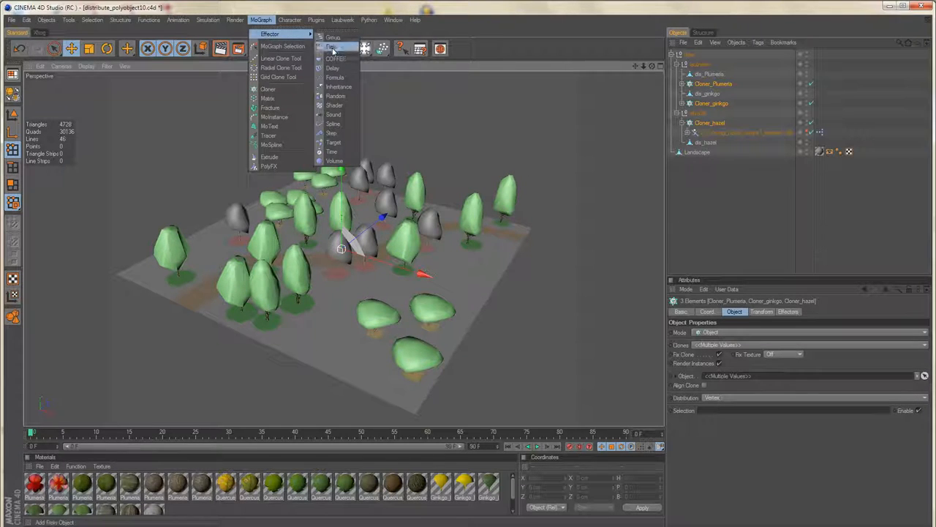
click(335, 96)
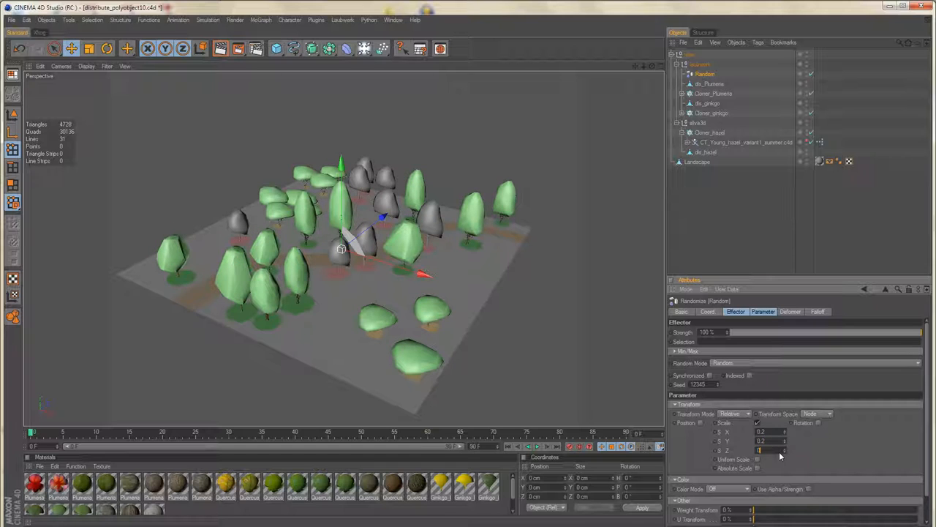
click(761, 450)
text(0.2)
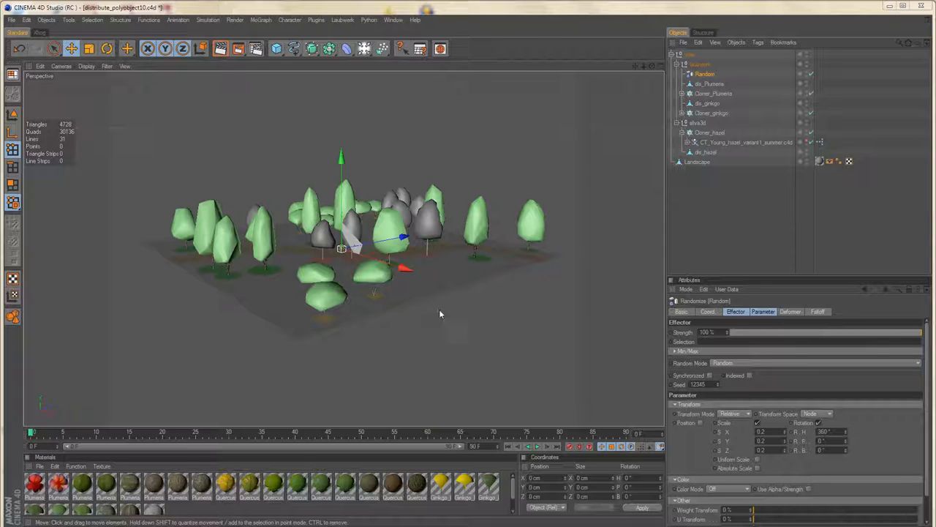
mouse_move(428, 329)
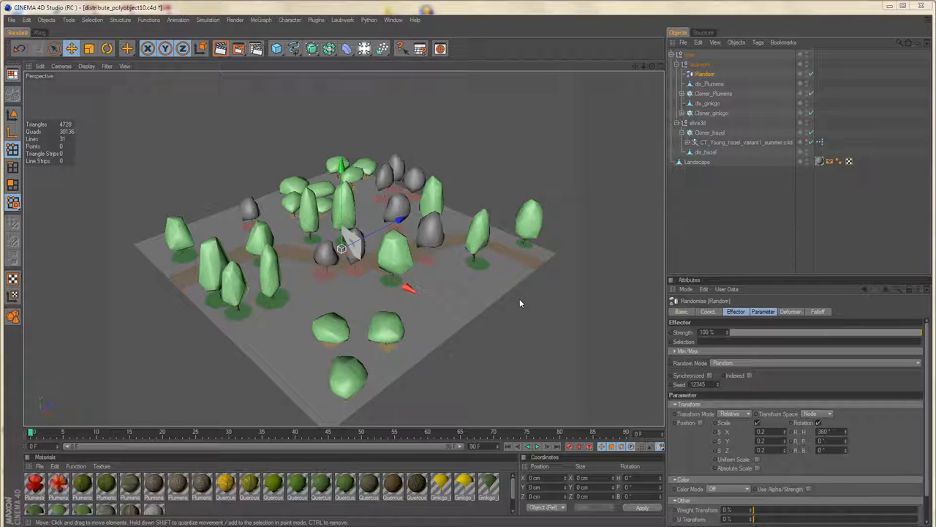
mouse_move(537, 293)
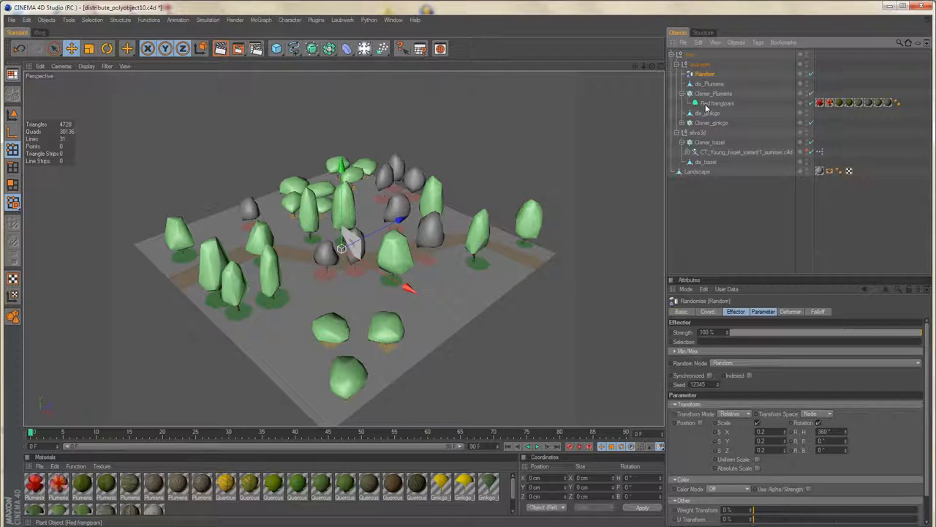
Step: Swap the Red frangipani for a Colorado white fir from the Laubwerk Browser, replacing its materials
click(343, 20)
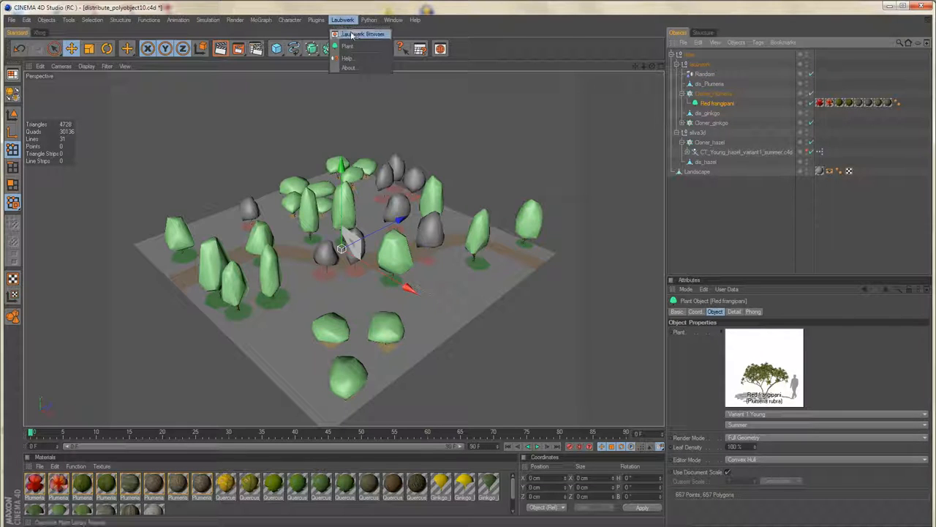
click(364, 34)
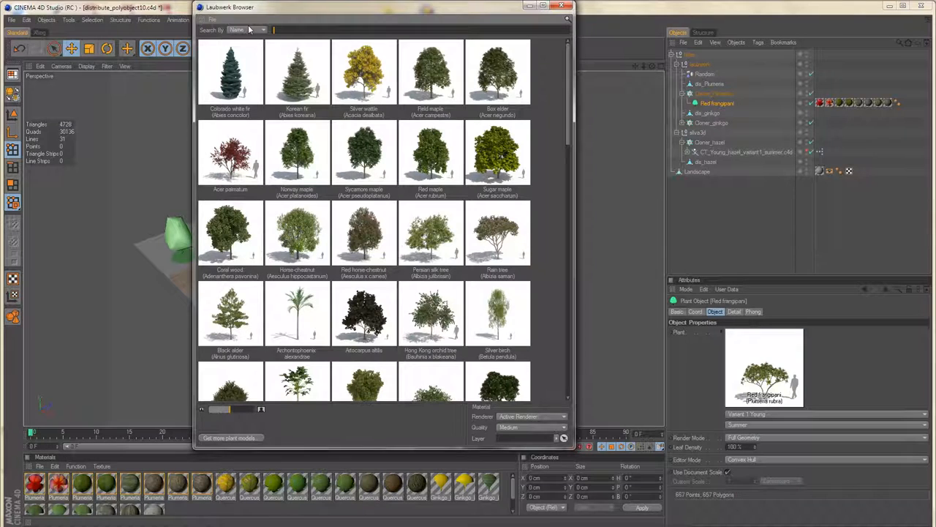
double_click(229, 73)
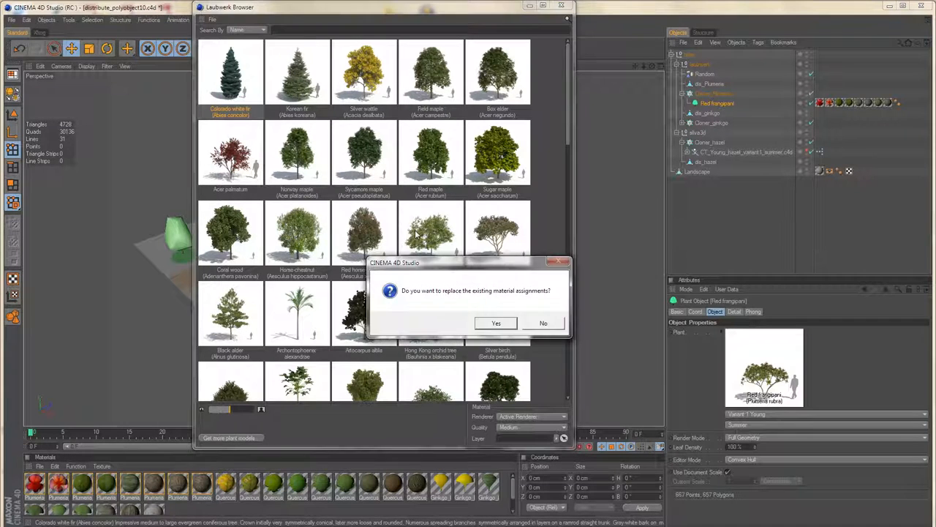
click(496, 323)
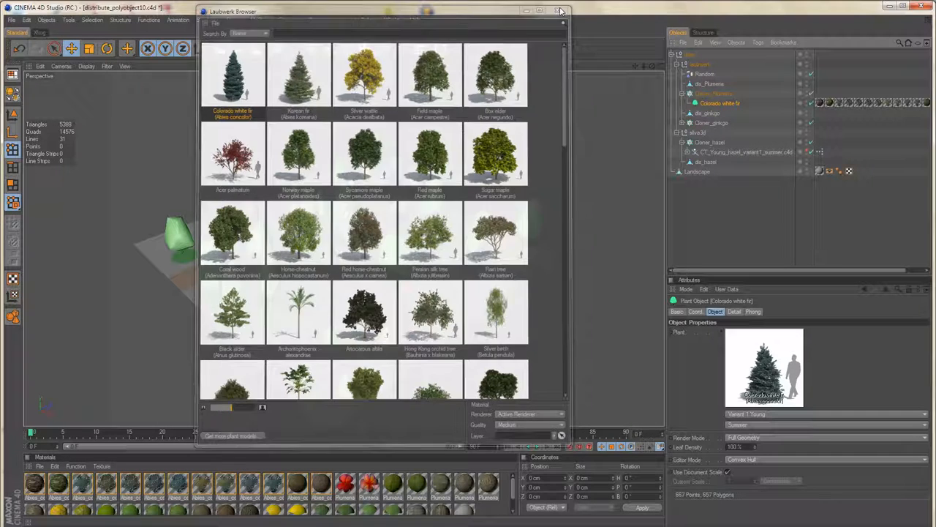
click(561, 11)
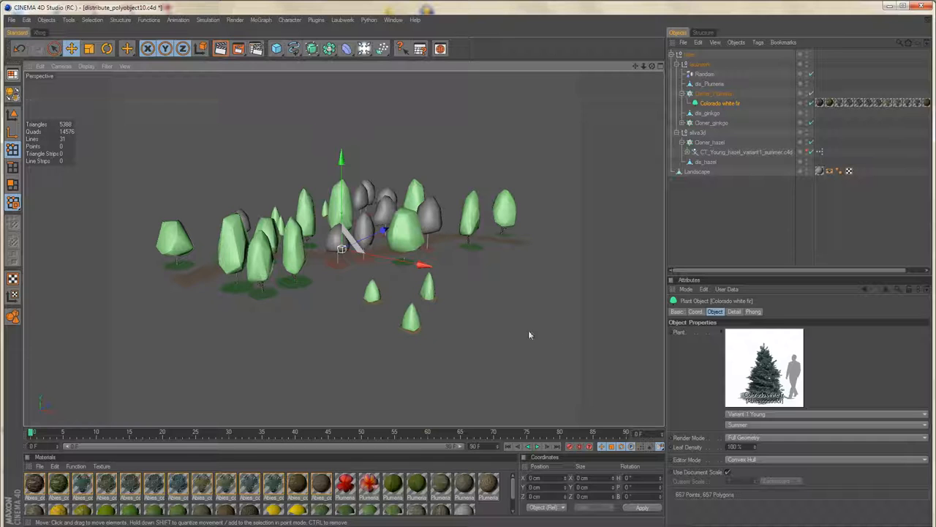
click(827, 413)
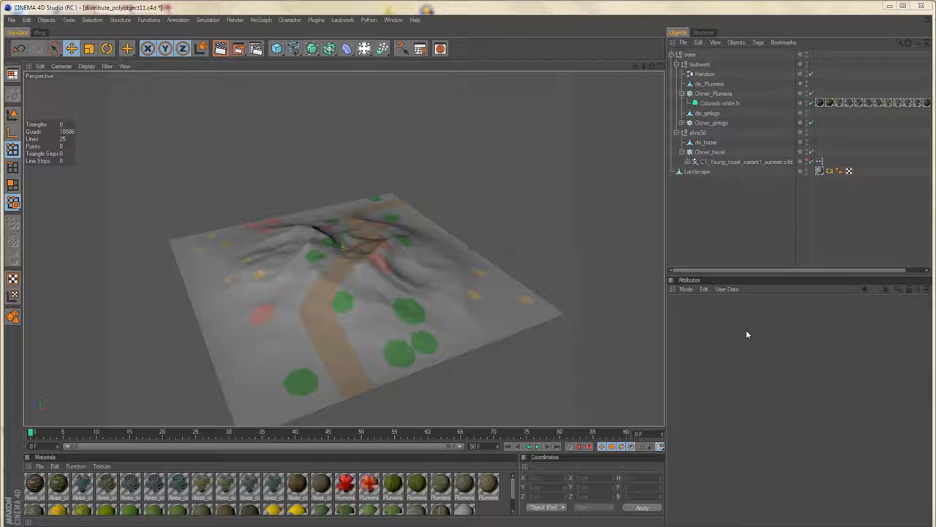
mouse_move(296, 304)
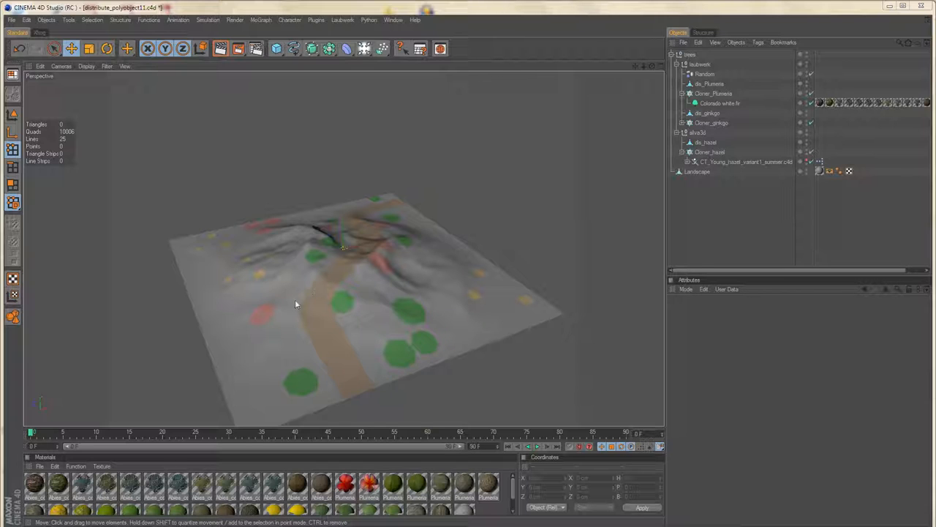
mouse_move(417, 278)
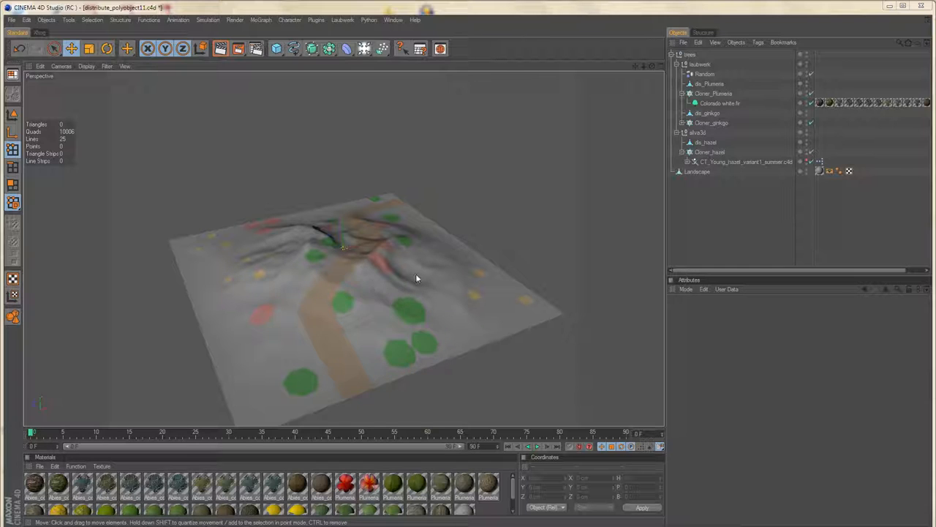
mouse_move(325, 128)
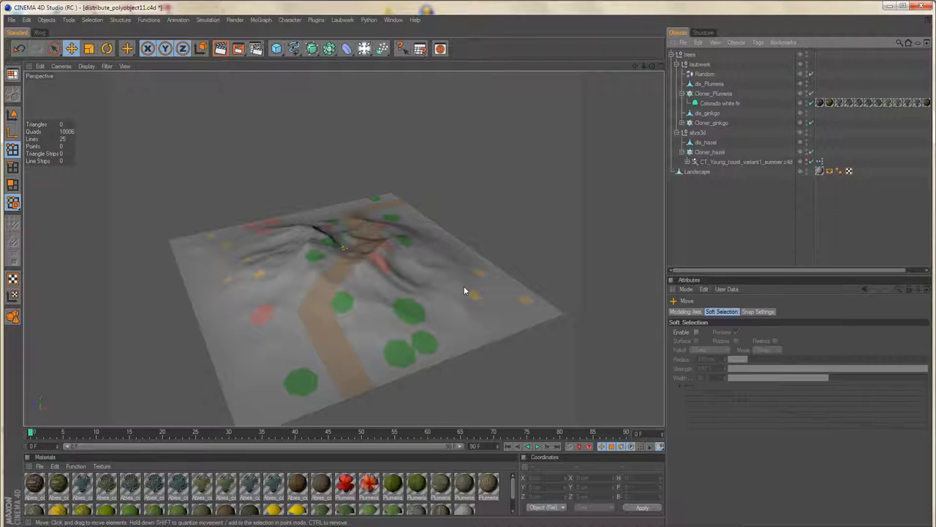
Step: Enable Snap 3D snapping with Polygon snapping on in the Move tool's Snap Settings
click(758, 311)
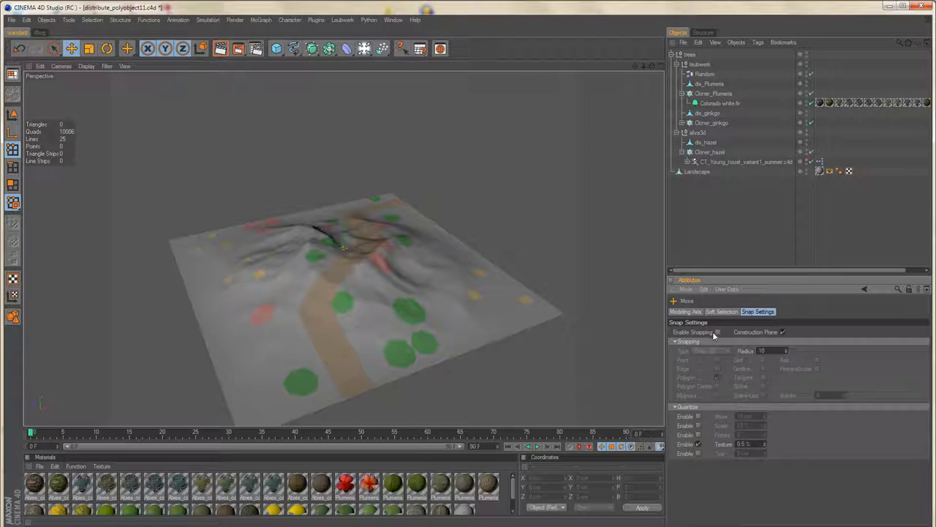
click(717, 331)
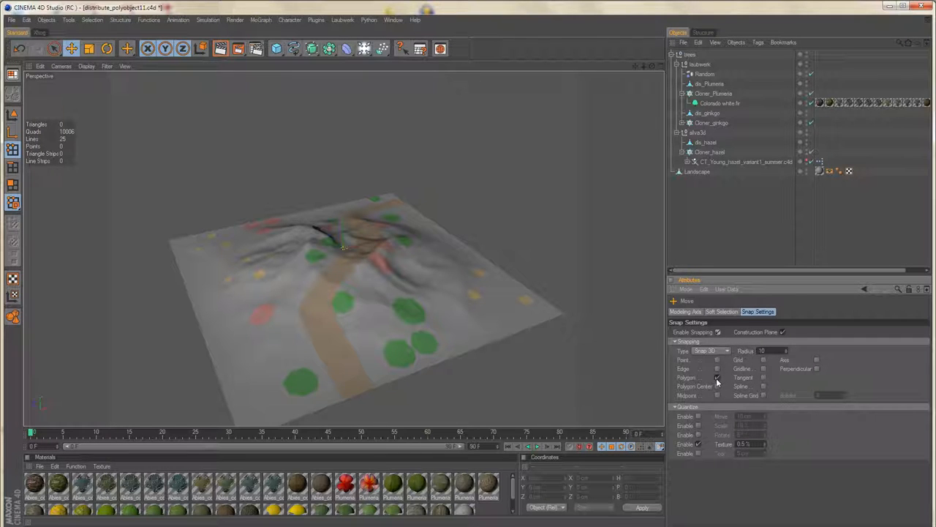
click(717, 377)
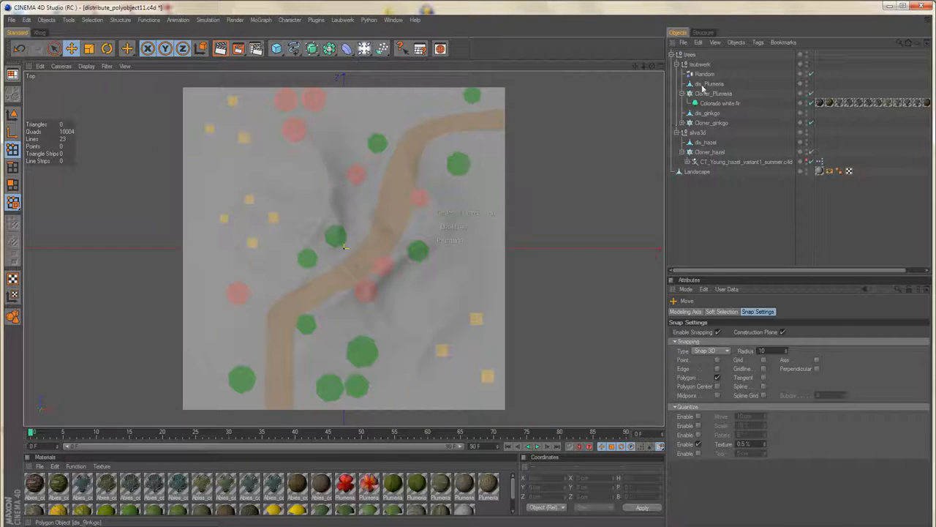
Step: Select dis_Plumeria and drag its points onto the lower-right yellow markers
click(710, 84)
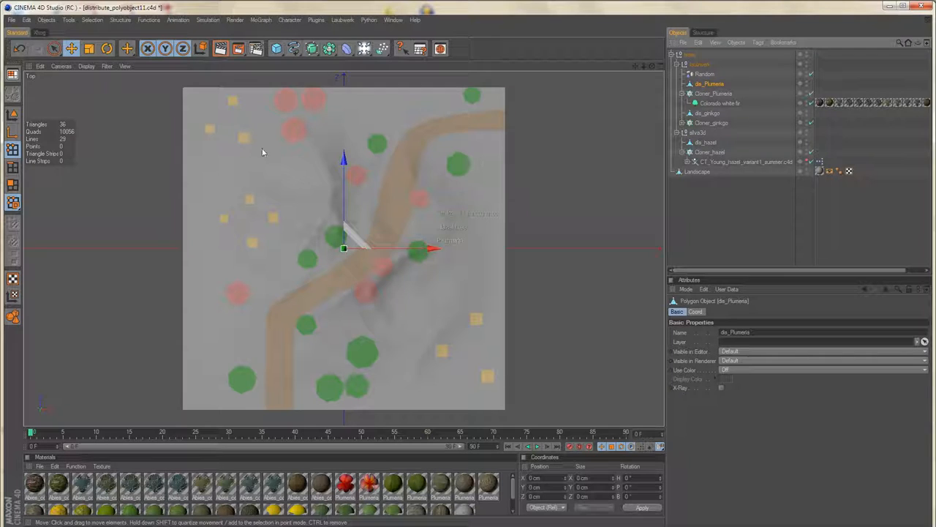
mouse_move(490, 381)
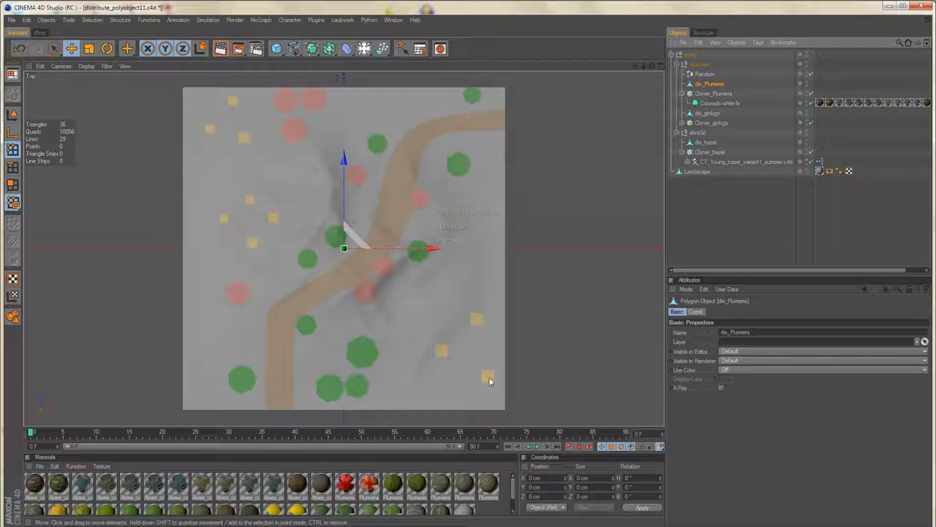
drag(344, 249, 442, 351)
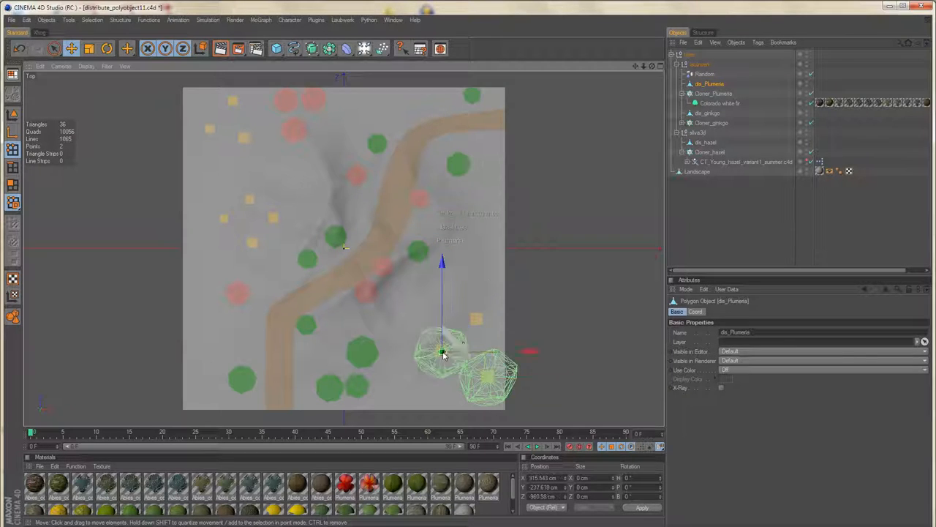
drag(443, 351, 476, 318)
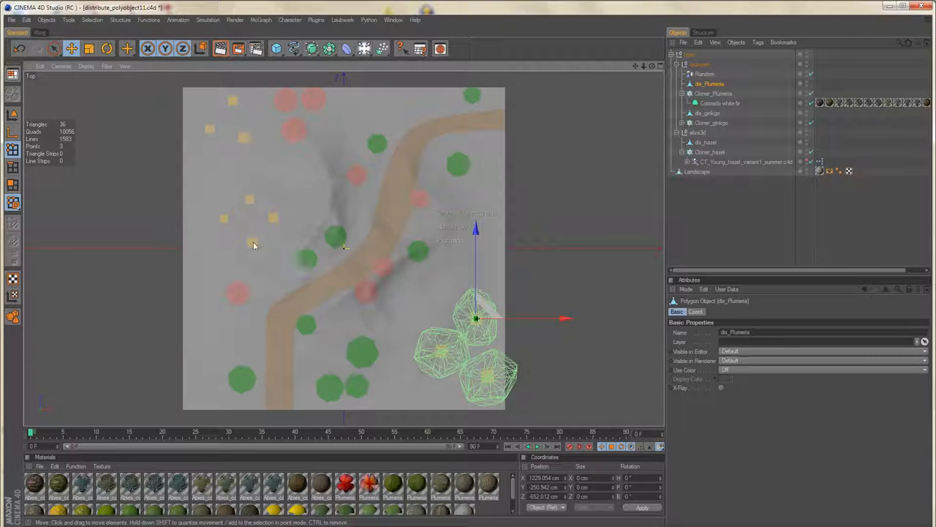
Step: Drag more points onto the upper-left yellow markers and orbit to confirm firs sit on terrain
drag(475, 318, 274, 216)
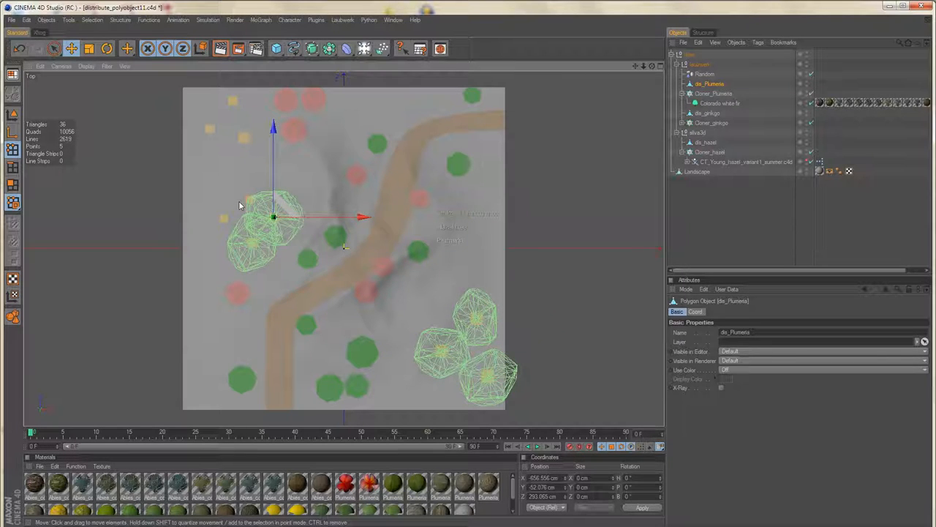
drag(273, 218, 251, 201)
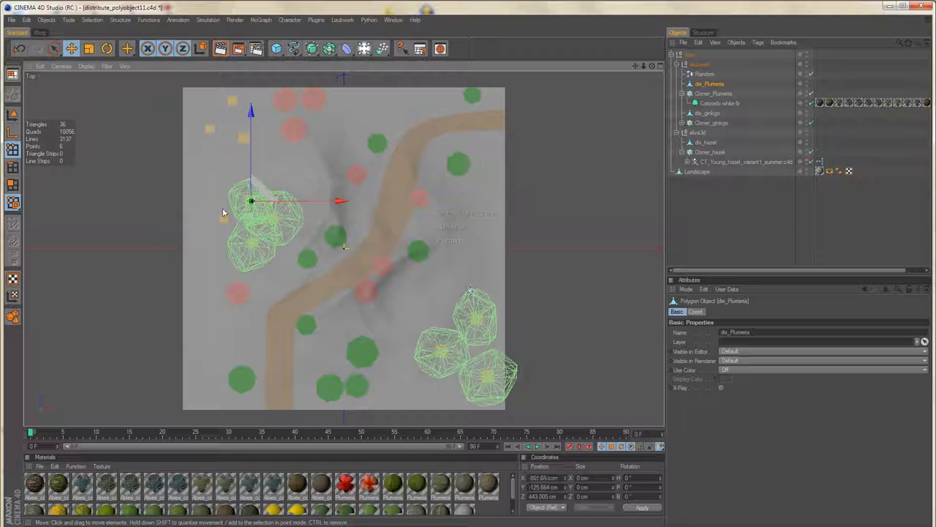
drag(251, 201, 245, 139)
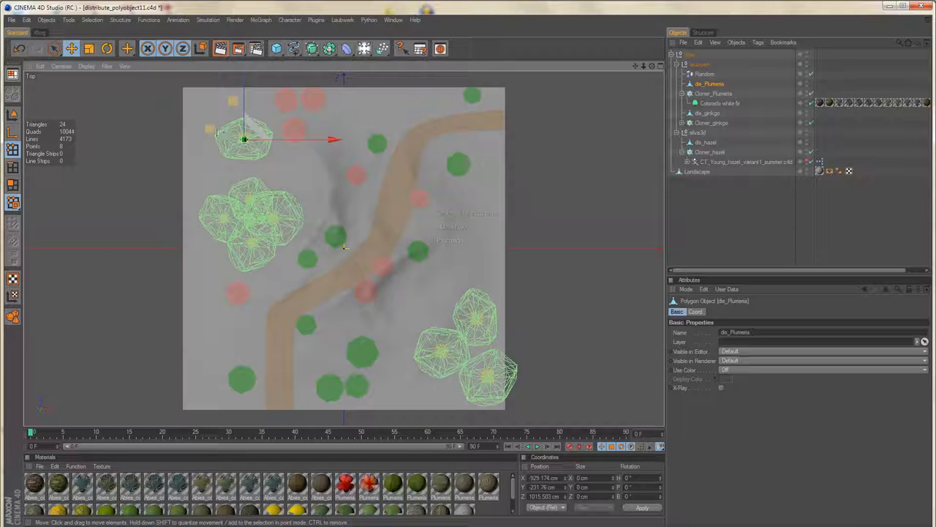
drag(245, 139, 233, 101)
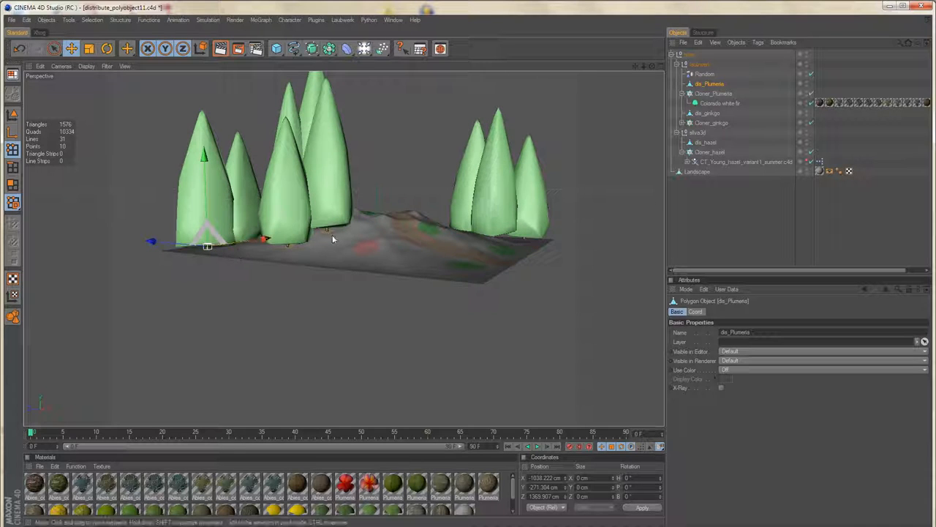
drag(333, 239, 470, 289)
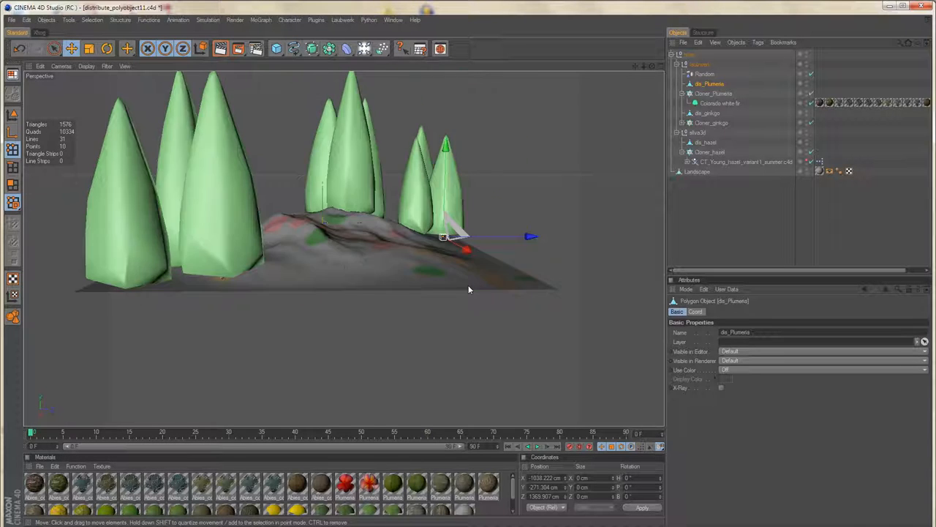